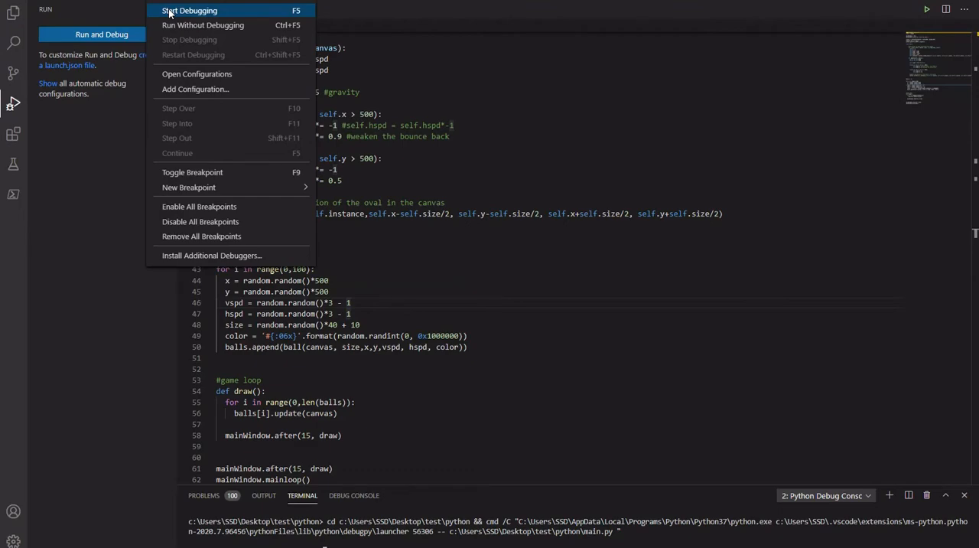
Run the ball bouncing script to check it, then close the demo window.
click(190, 10)
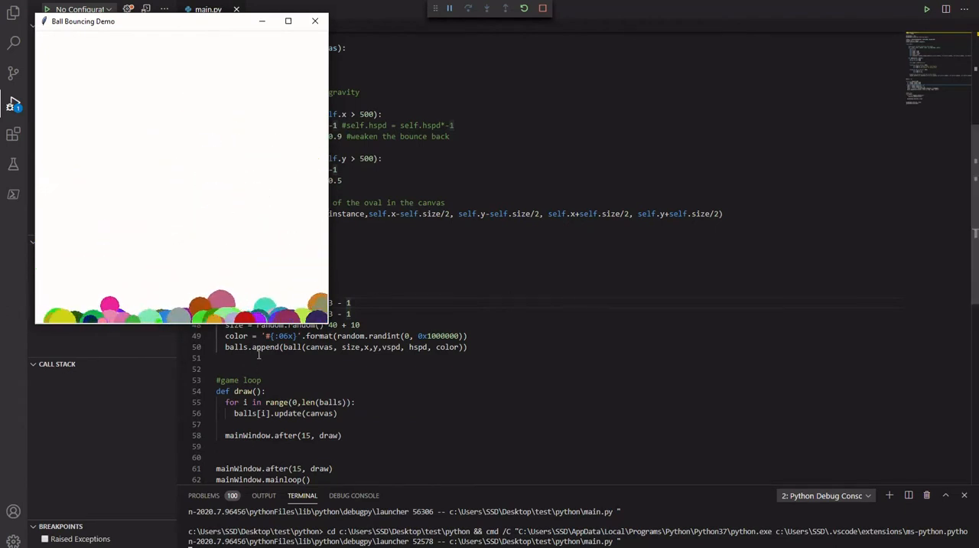
click(315, 21)
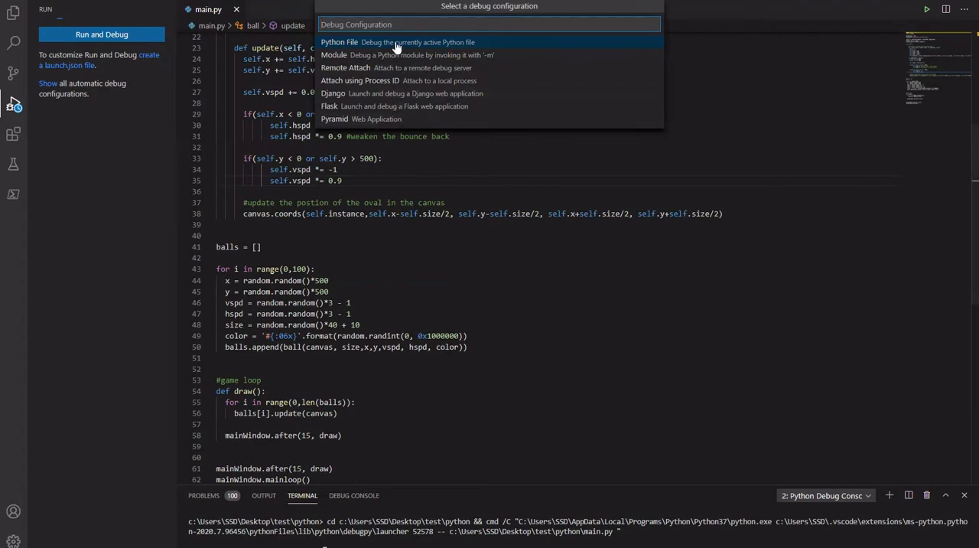
click(340, 43)
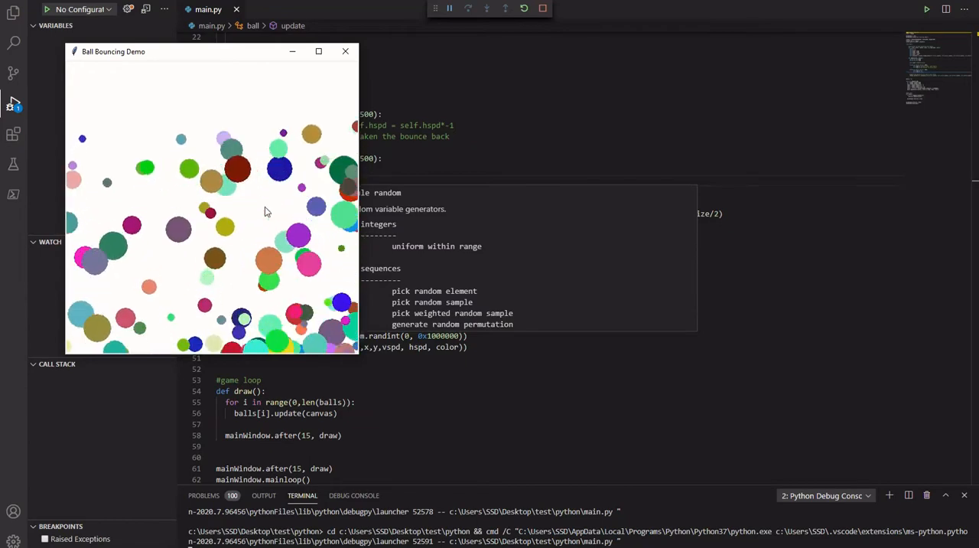
click(345, 52)
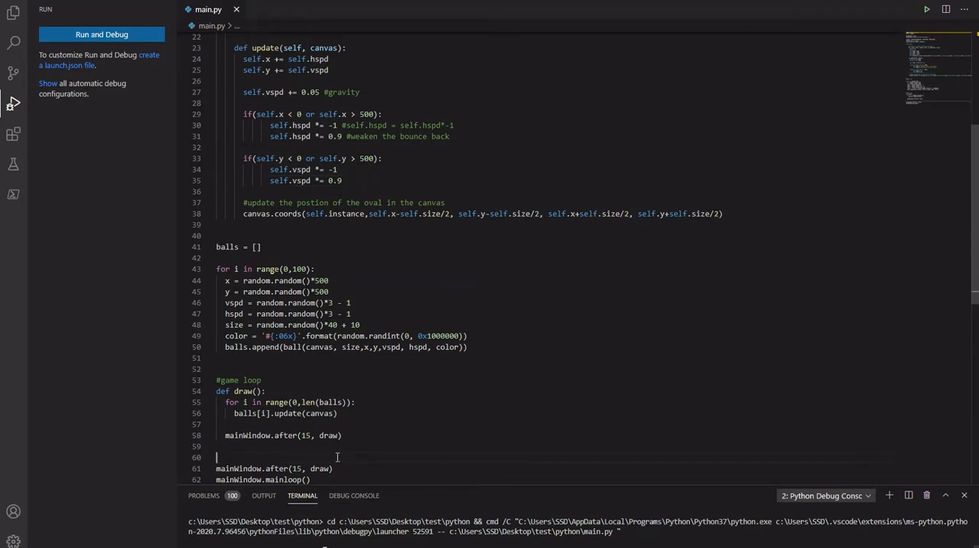
Comment the tkinter import as "#graphics interface libraries".
key(Backspace)
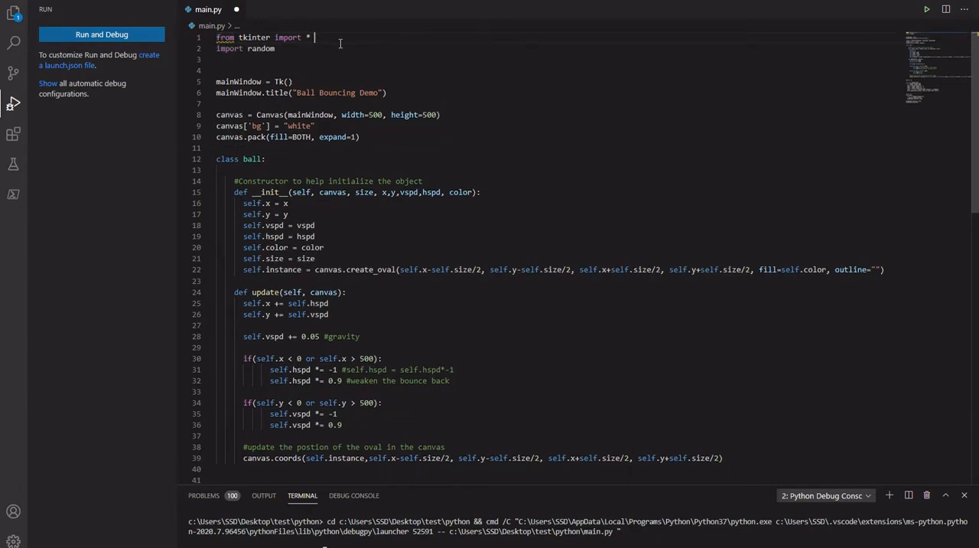
text(#gr)
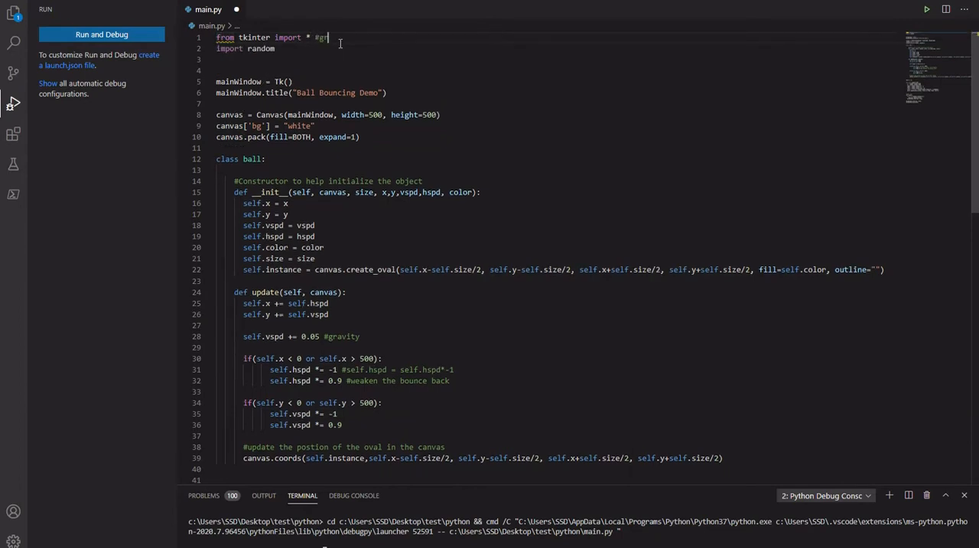
text(a)
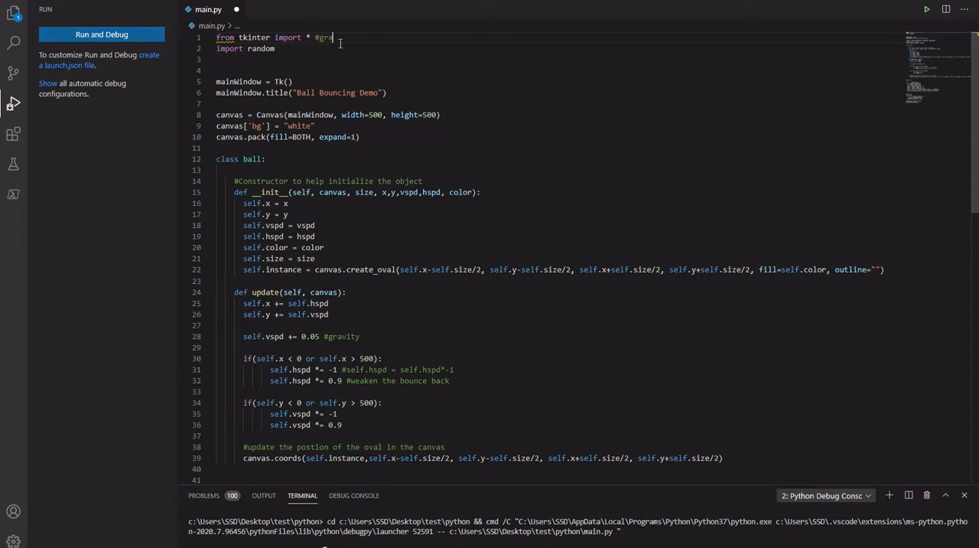
text(phics i)
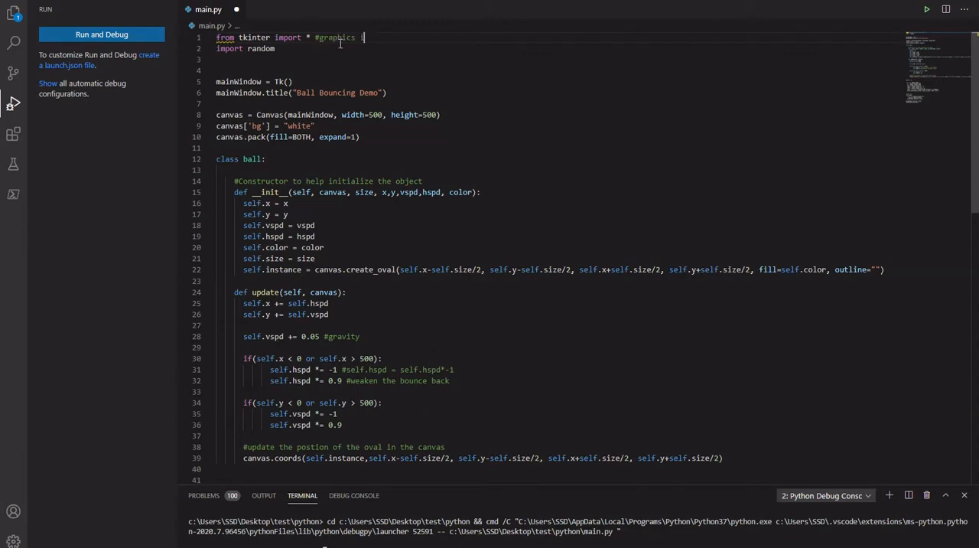
text(nterface)
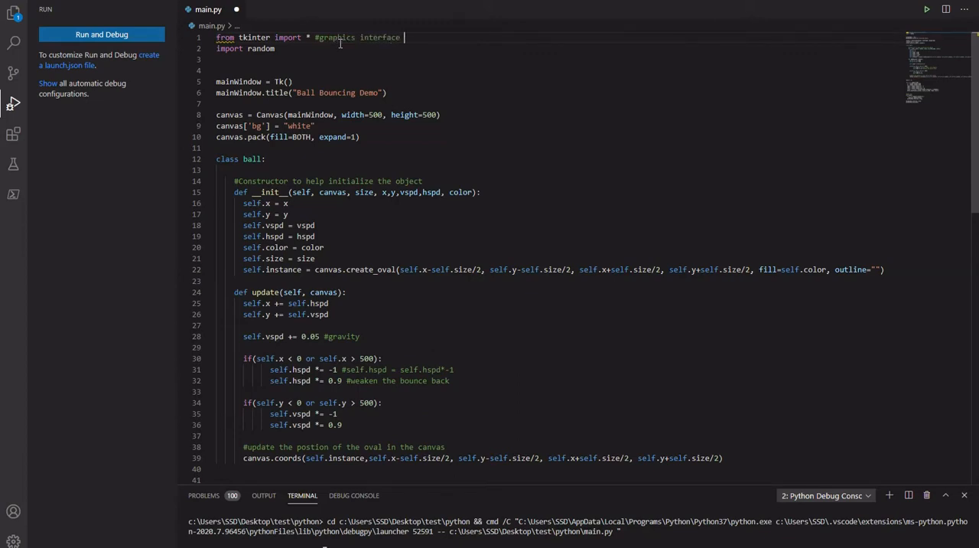
text(librar)
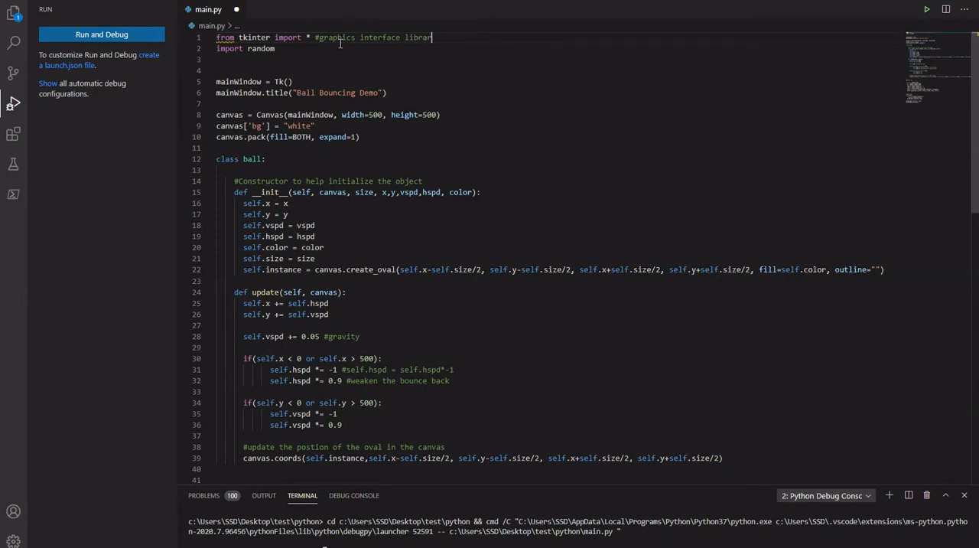
text(ies)
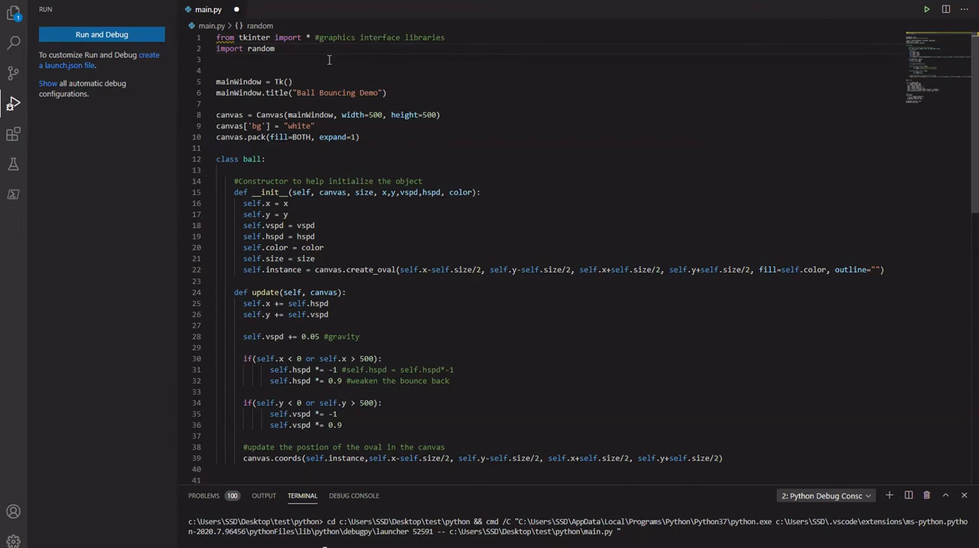
Comment the random import as "#random library".
text(#)
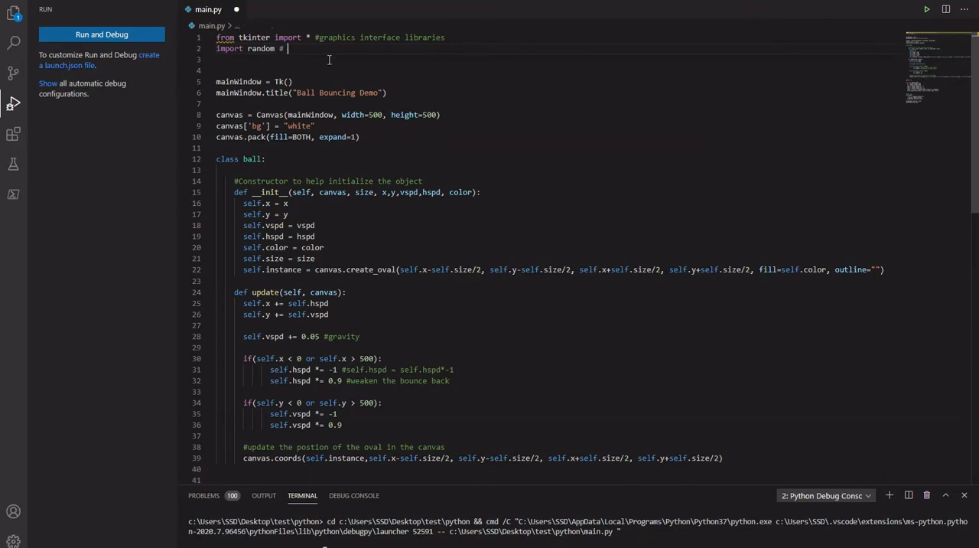
text(random li)
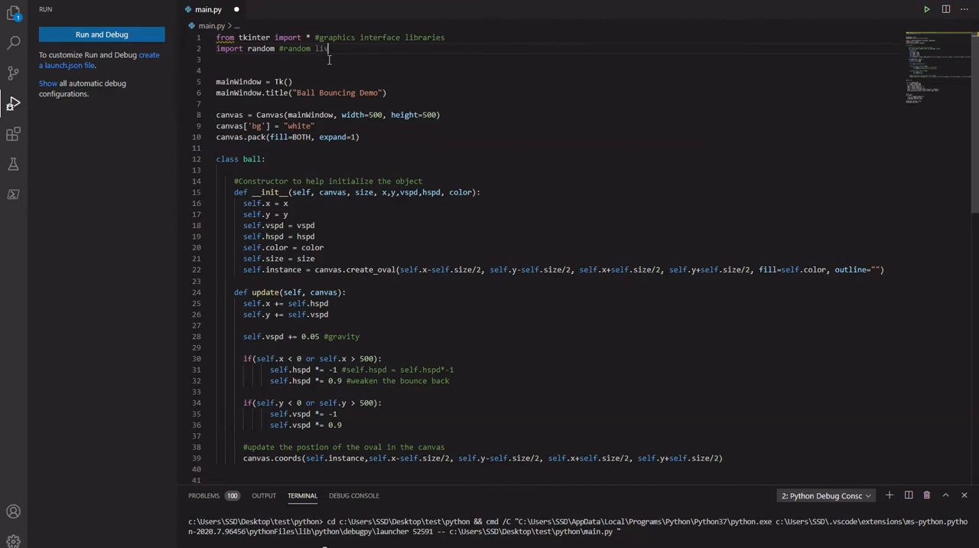
text(rary)
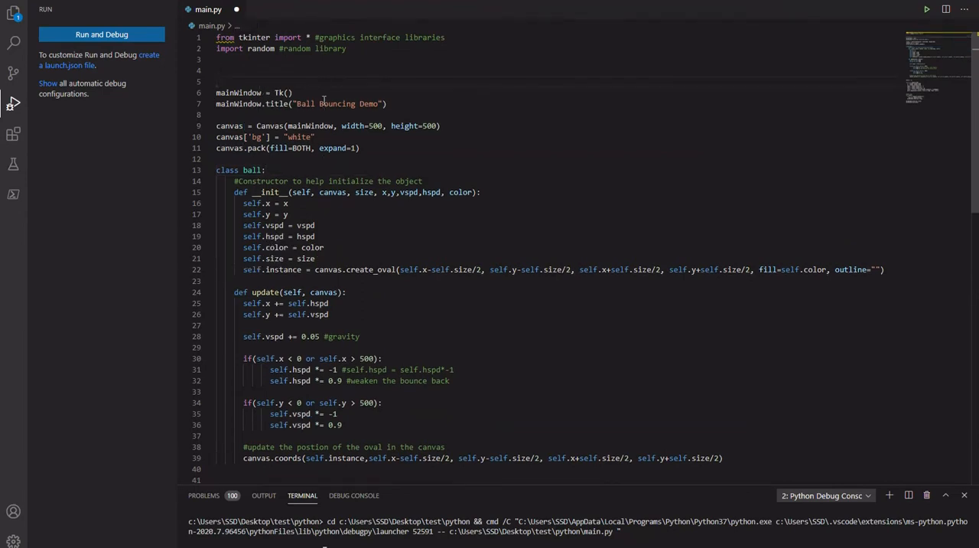
Label the Tk() lines "#mainWindow setup" and the Canvas lines "#canvas setup".
text(#main)
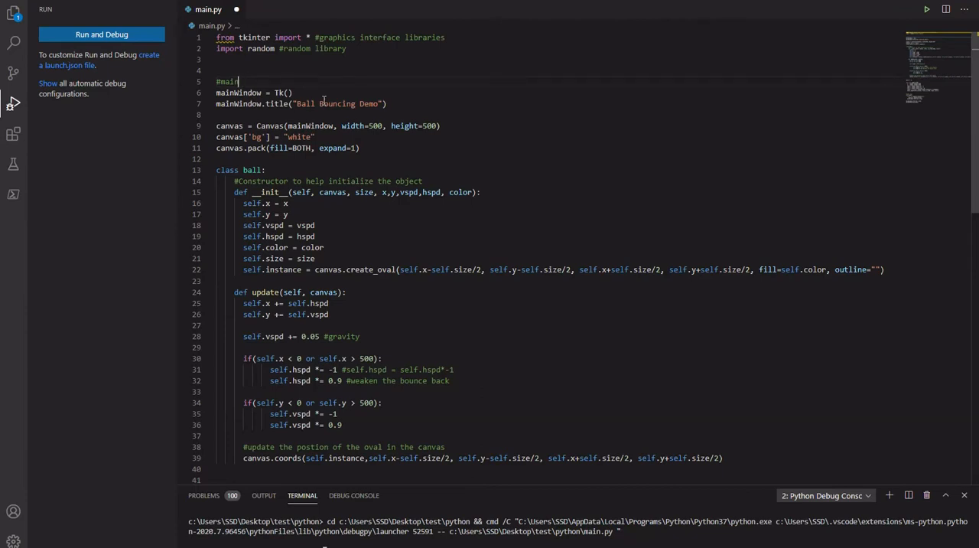
text(Window setup)
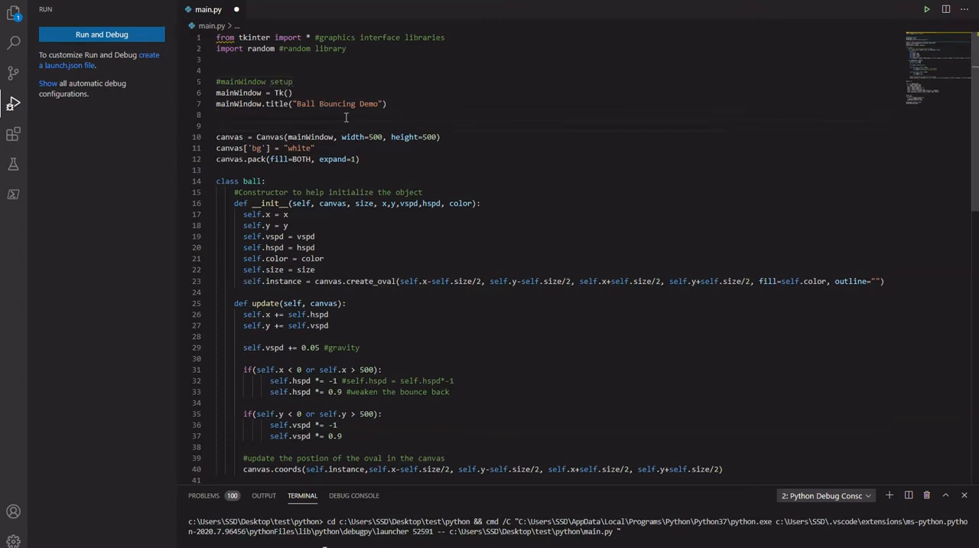
text(#canvas setup)
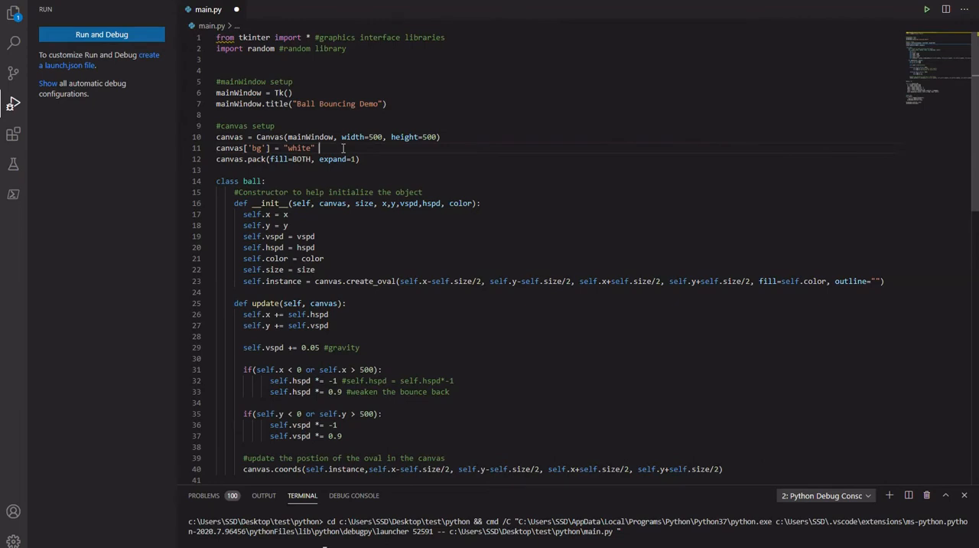
Comment the canvas['bg'] line as "#background color" and select the value white.
text(#t)
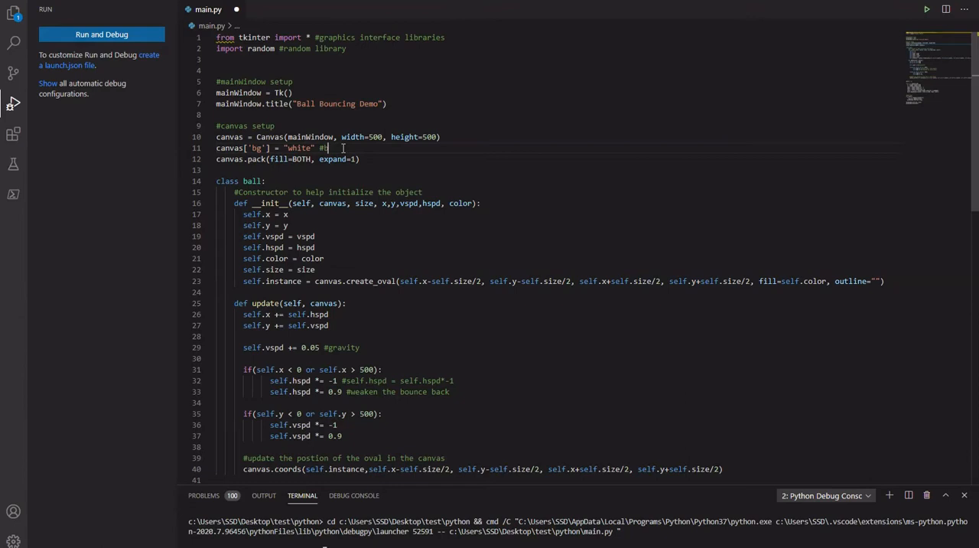
text(bg)
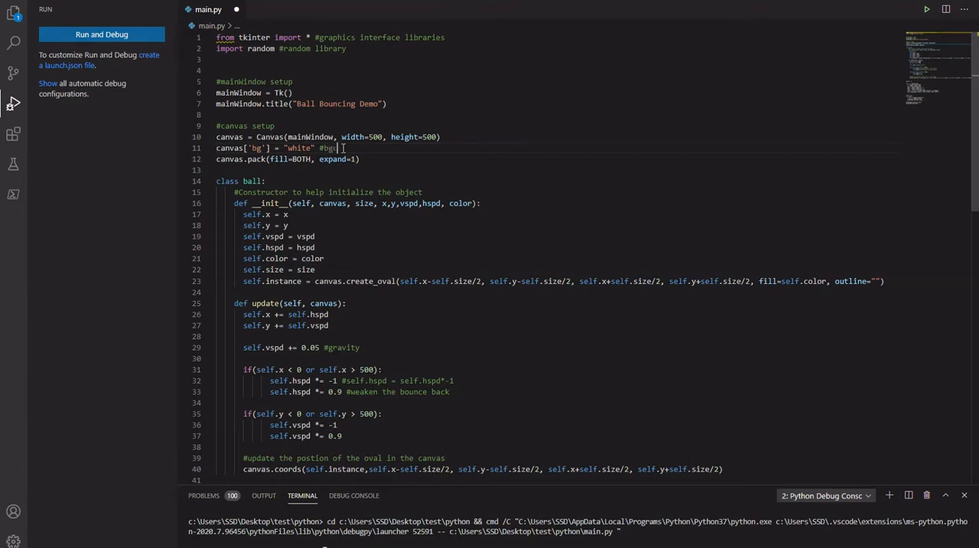
text(back)
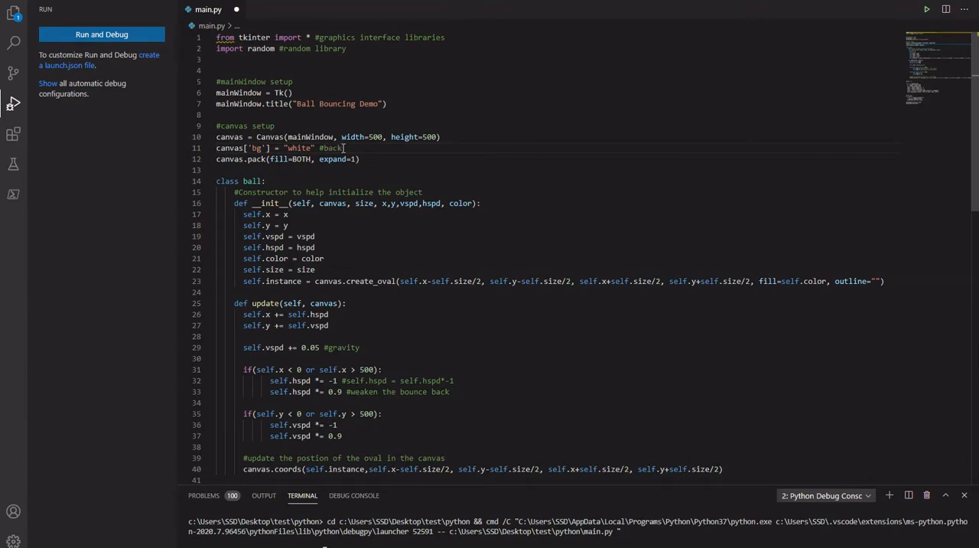
text(ground color)
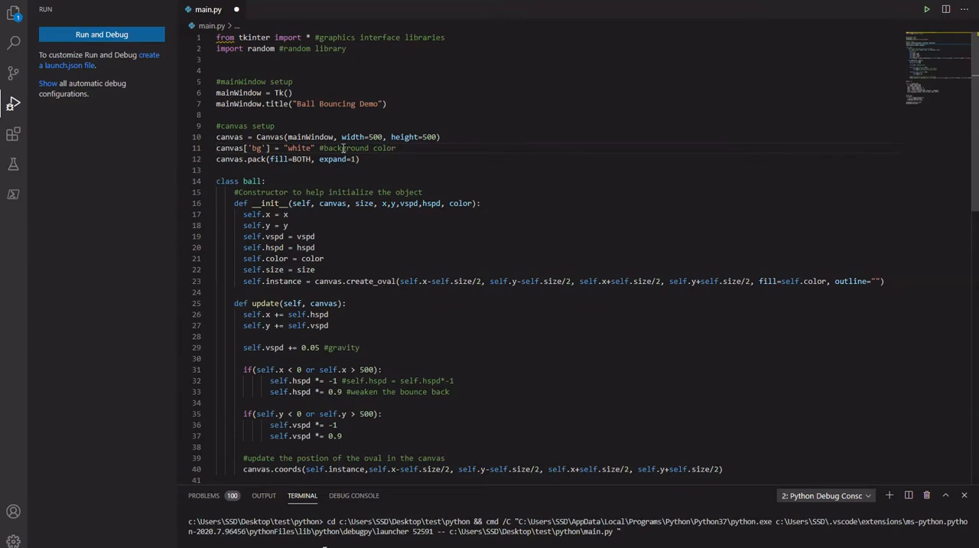
double_click(297, 147)
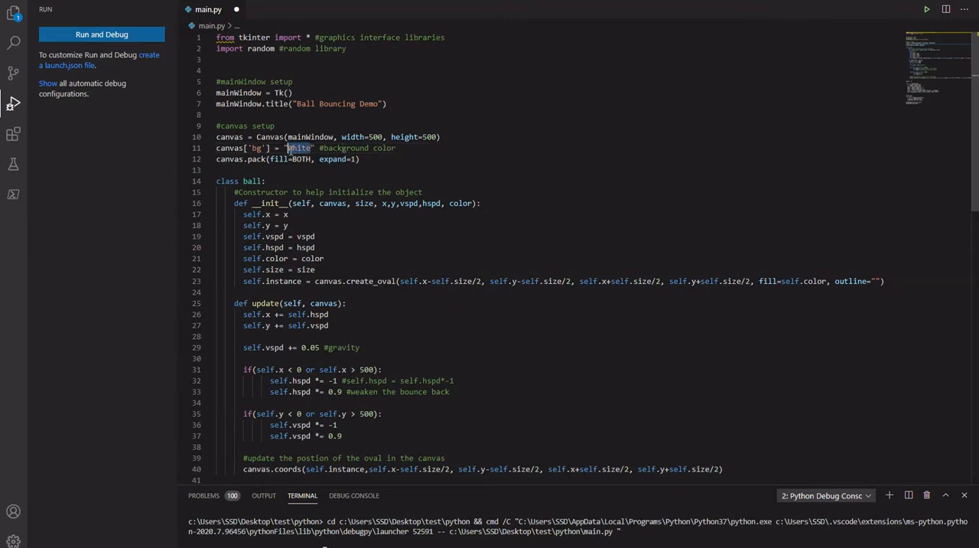
mouse_move(319, 159)
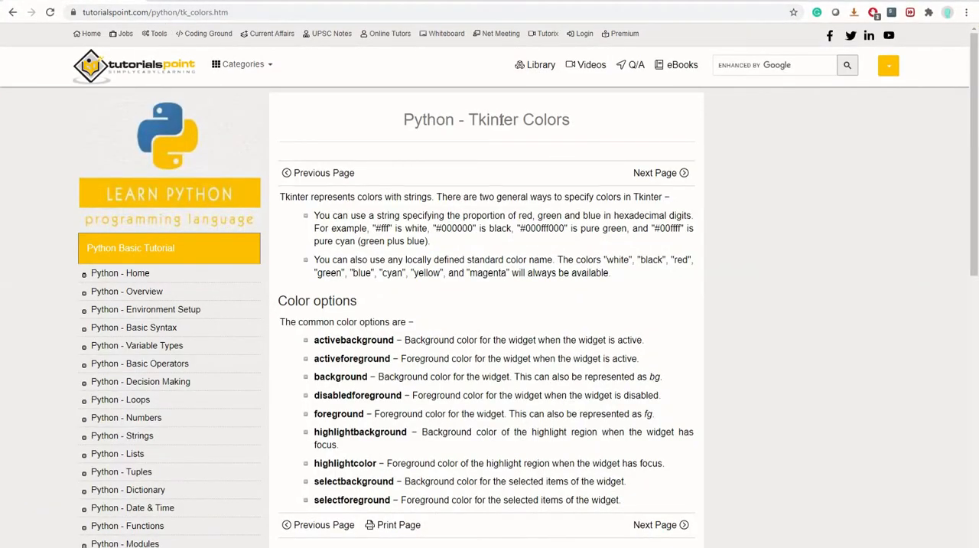
Read and select the Tkinter Colors intro paragraphs on tutorialspoint, then return to the editor.
double_click(518, 119)
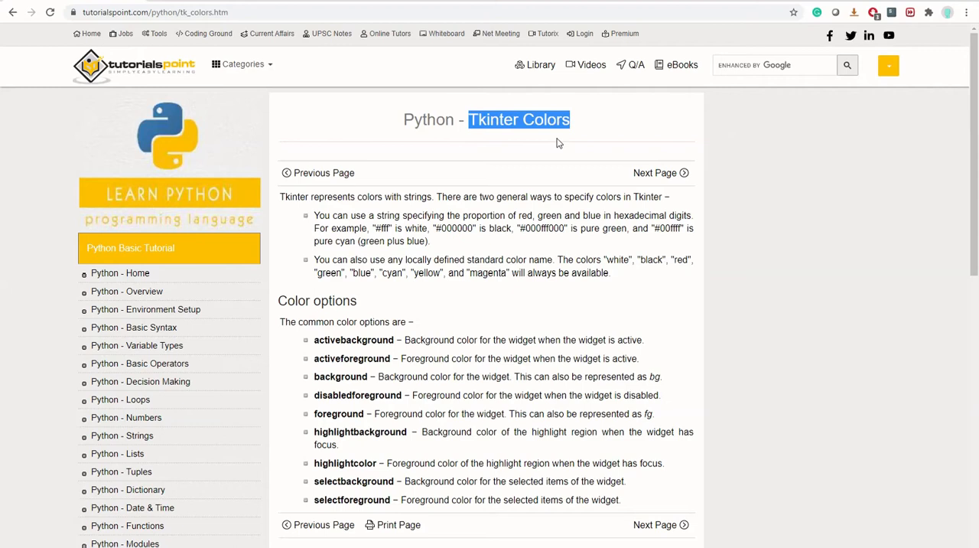
scroll(down, 3)
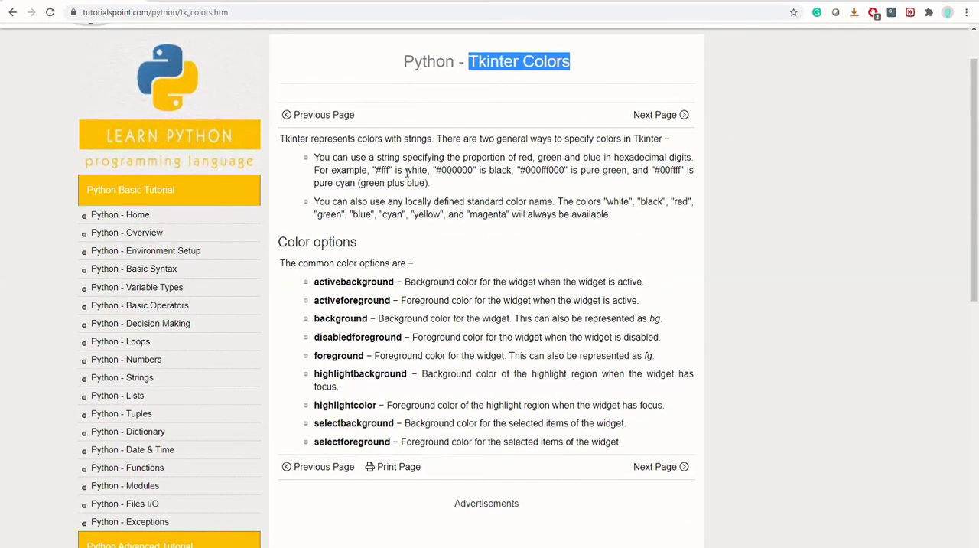
drag(314, 156, 511, 215)
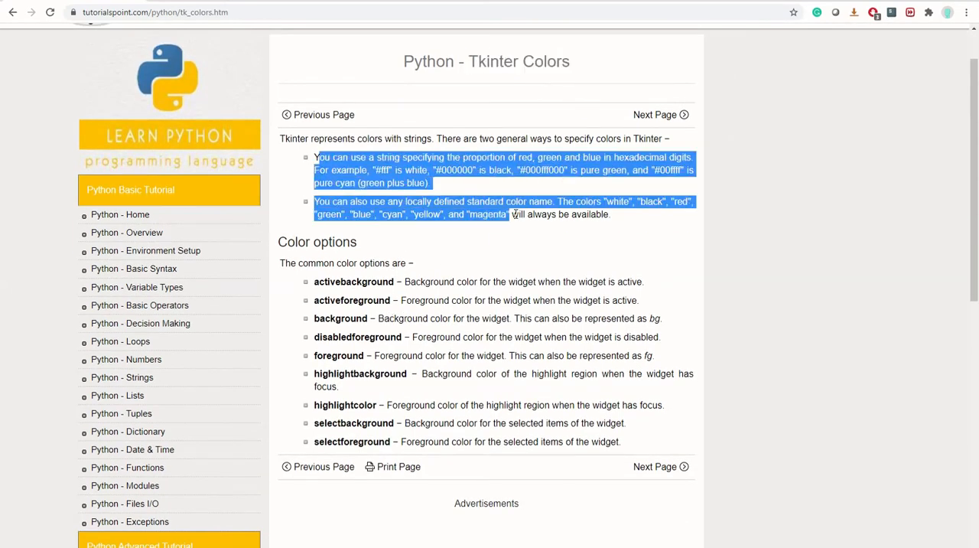
double_click(499, 170)
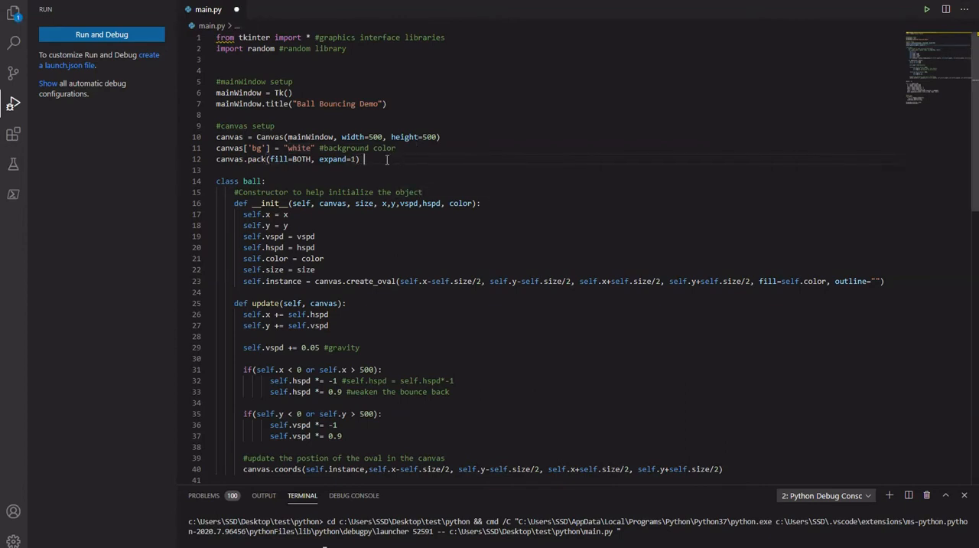
Comment the canvas.pack line as establishing the fill options.
text(#)
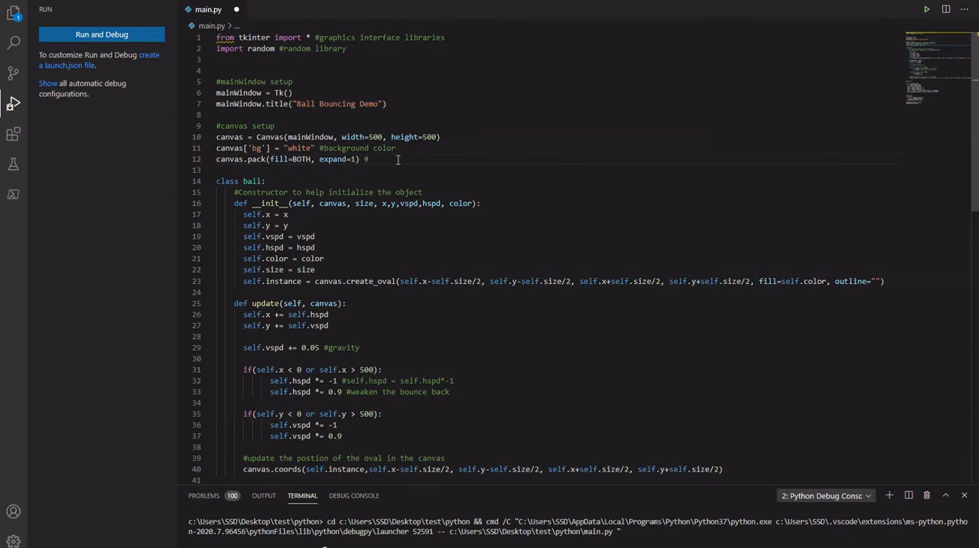
text(s)
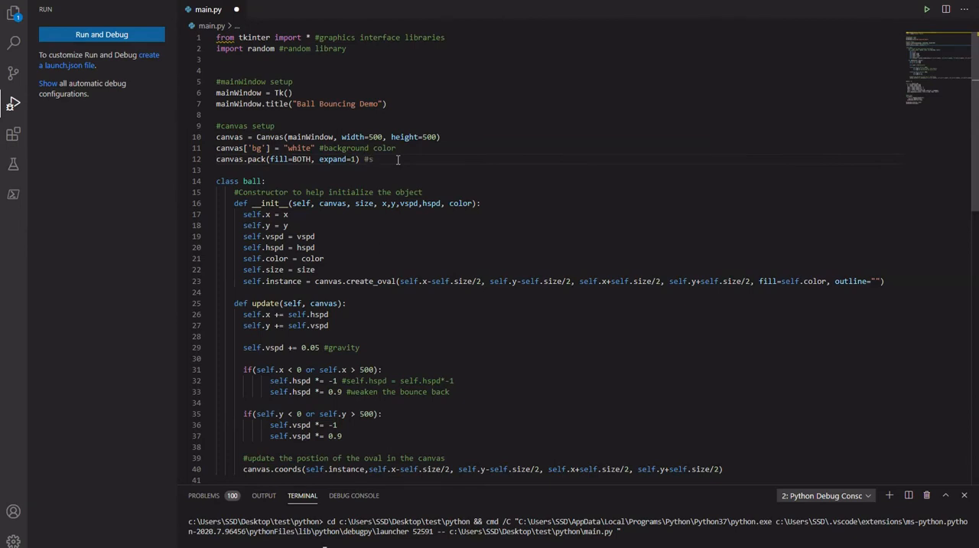
key(Backspace)
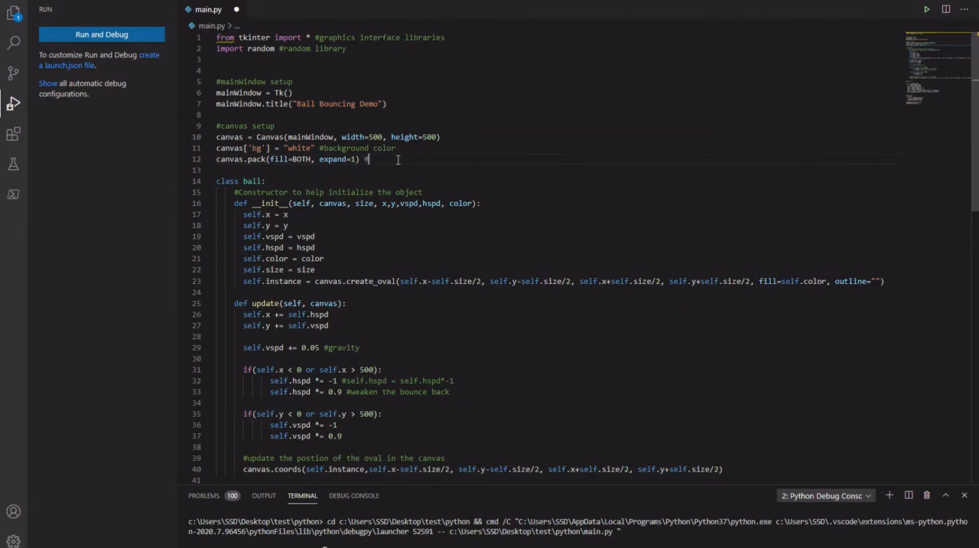
text(pack and)
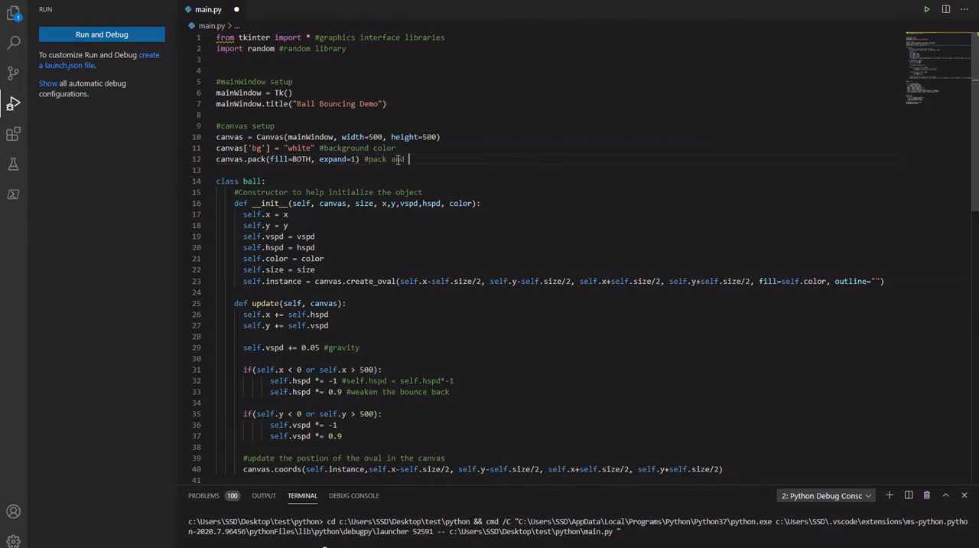
text(est)
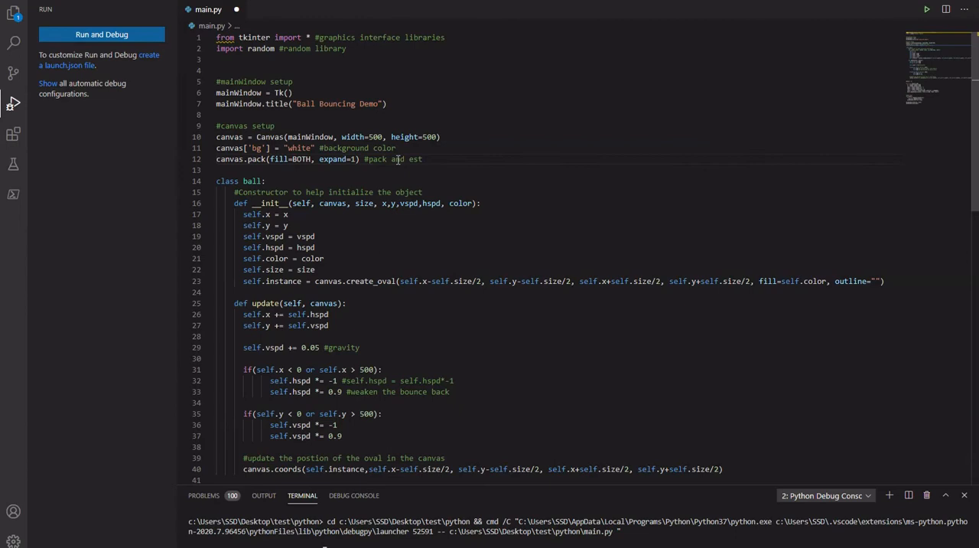
text(ablish)
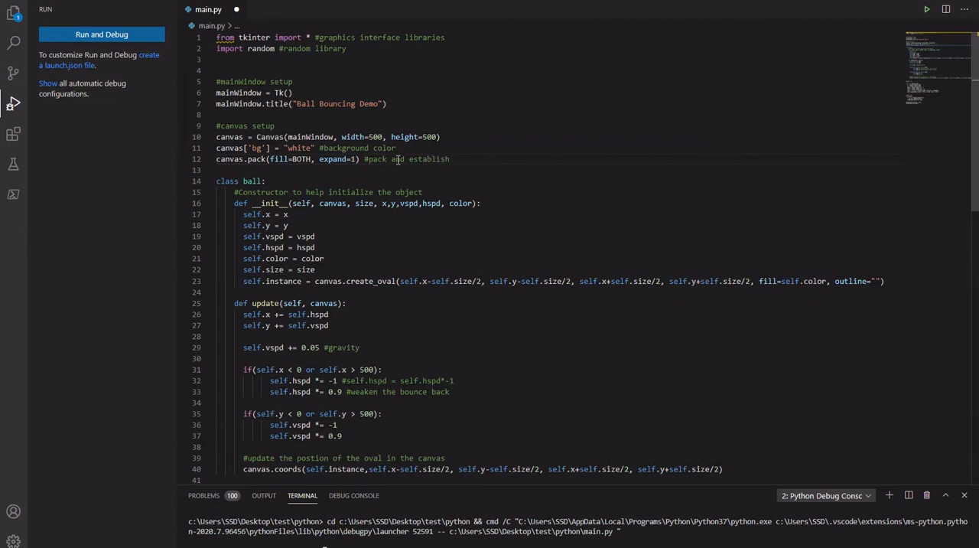
text(fill)
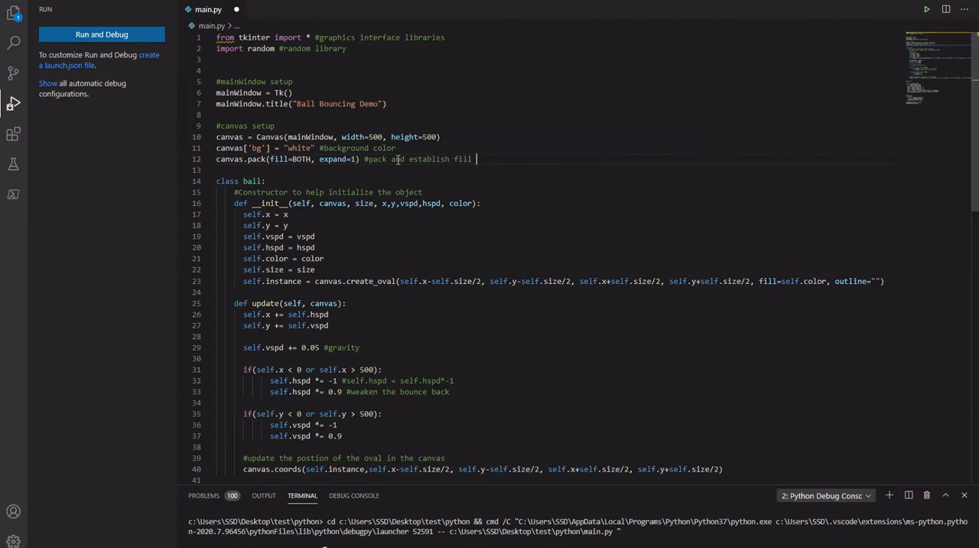
text(options)
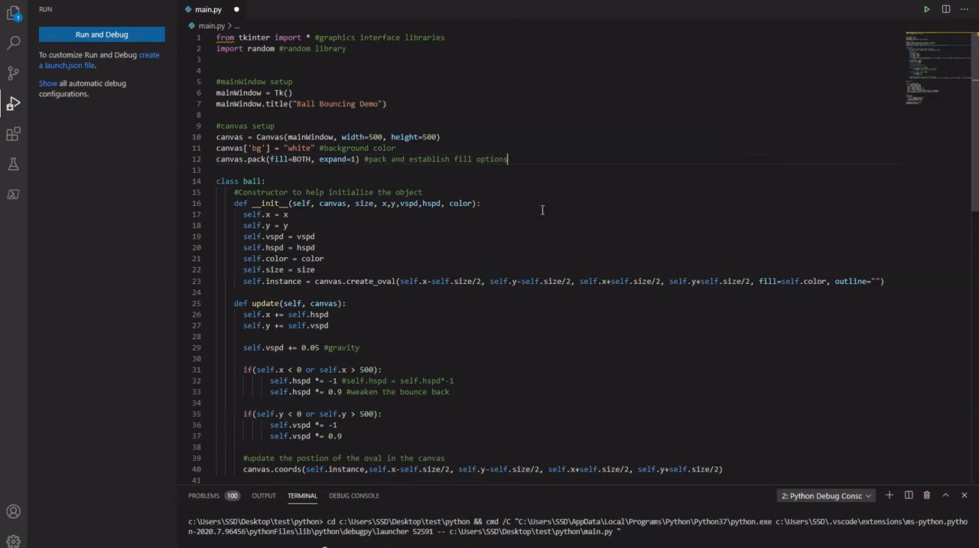
Add a "#ball object" comment above the class ball definition.
click(306, 247)
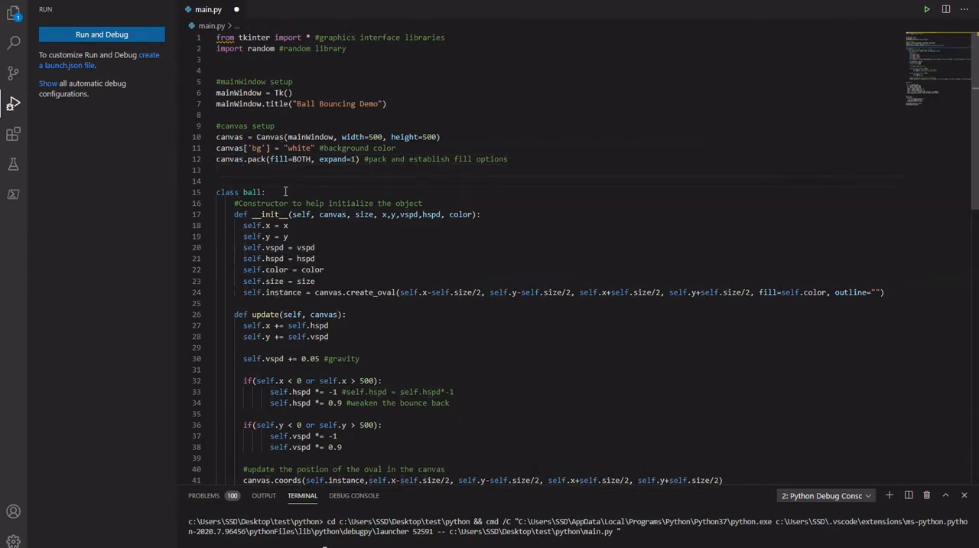
text(#)
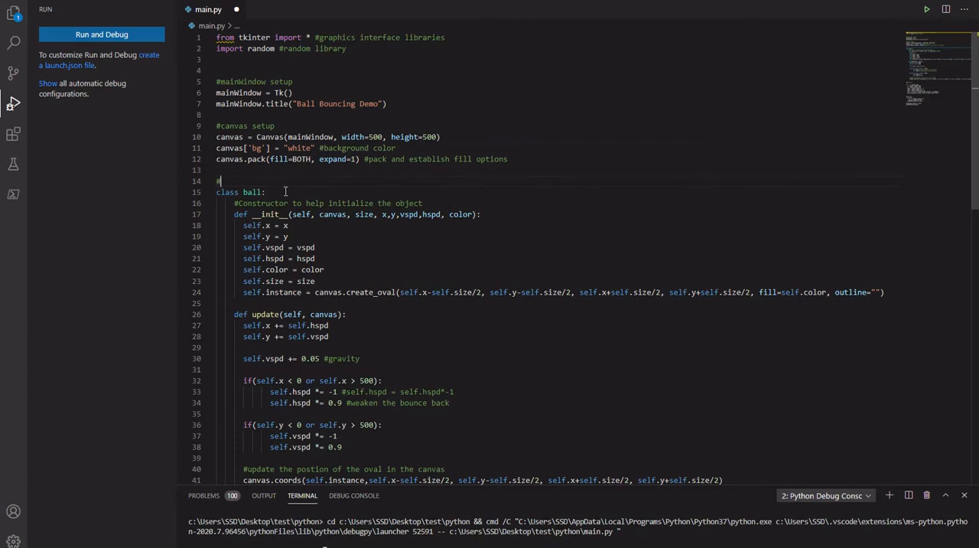
text(ball object)
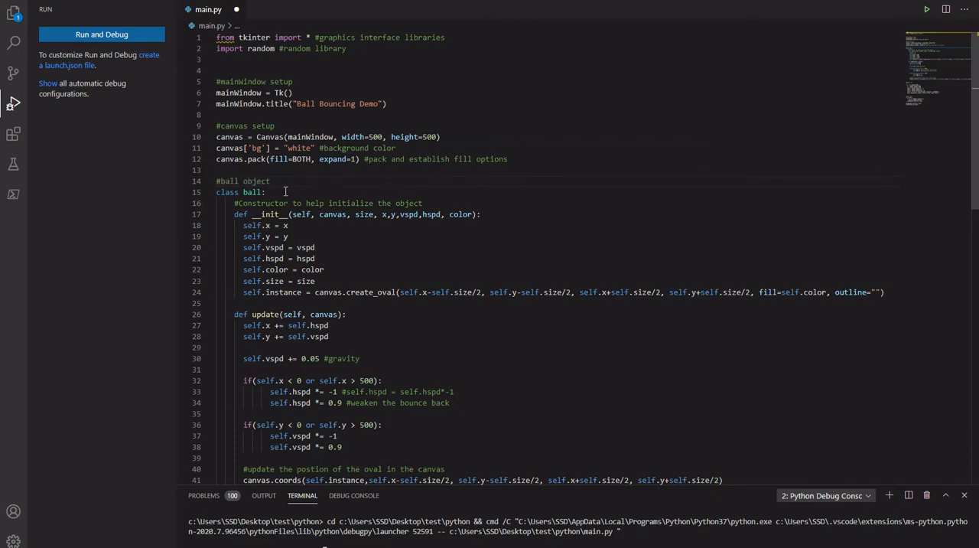
text(class)
text(#)
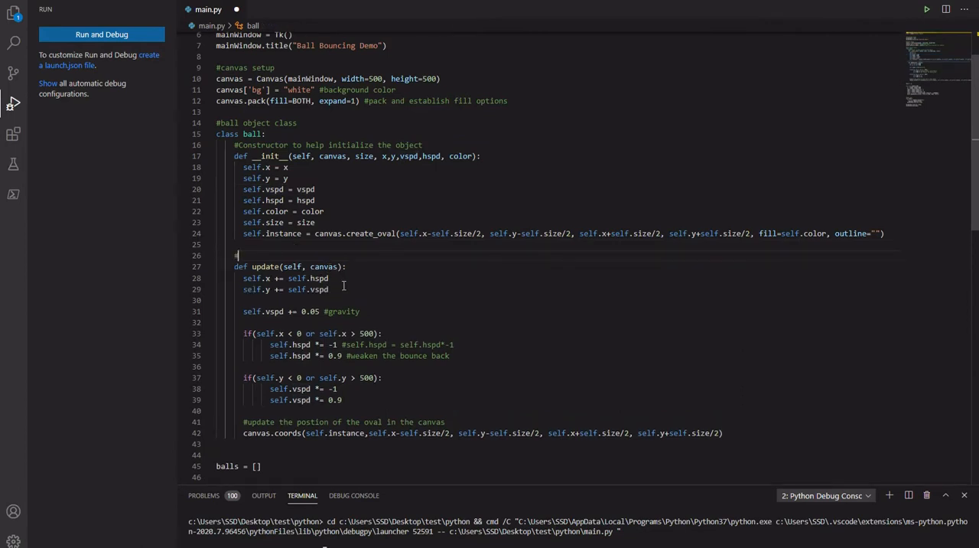
Comment the update method as establishing the behavior of the ball.
text(update)
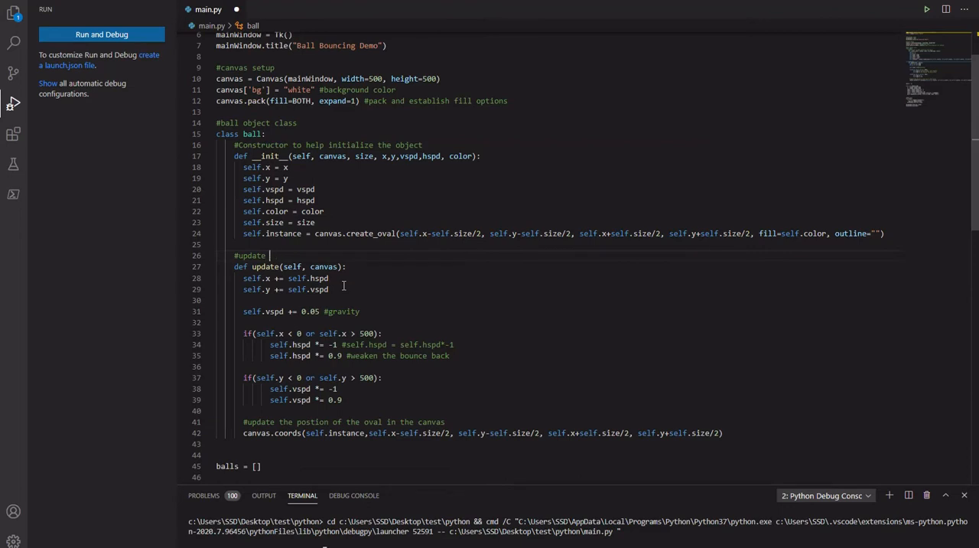
text(and se)
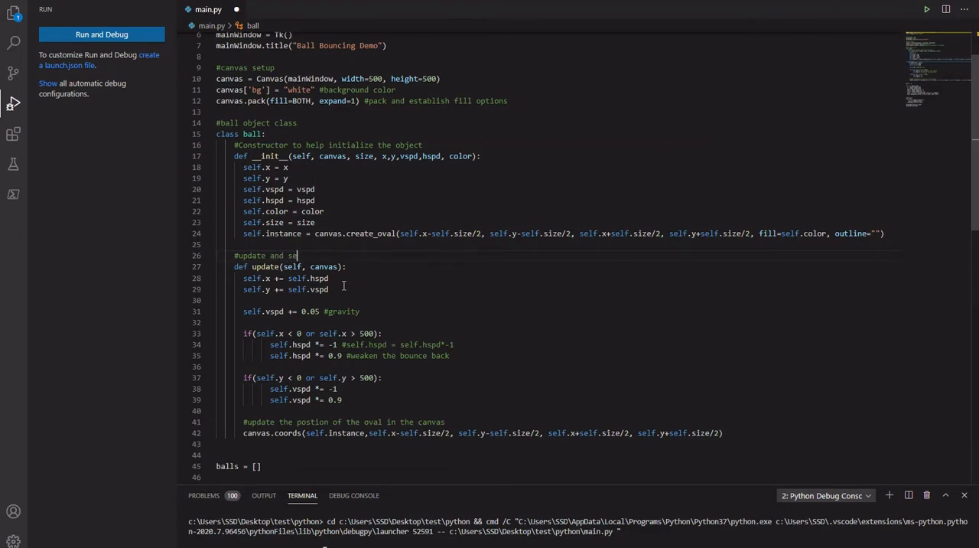
key(BackSpace)
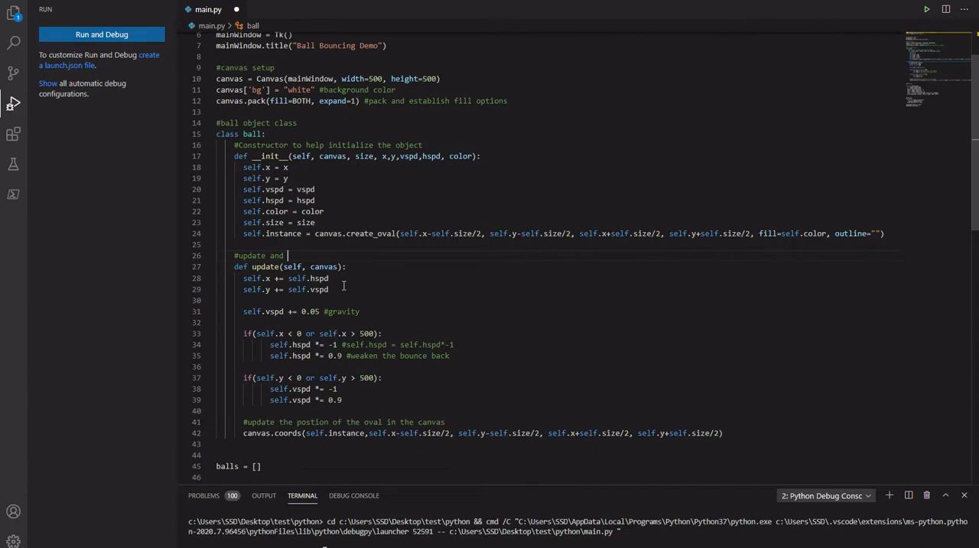
text(established th)
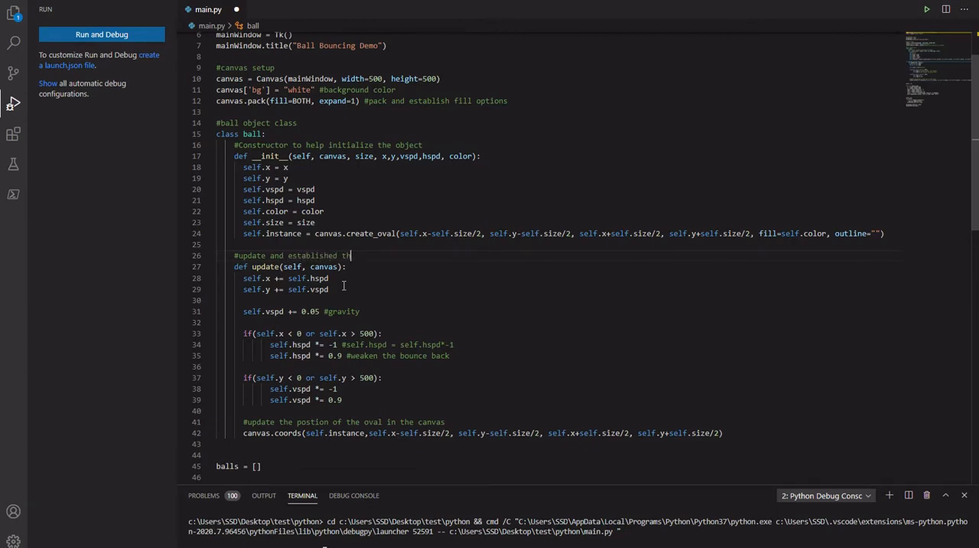
text(establishes the b)
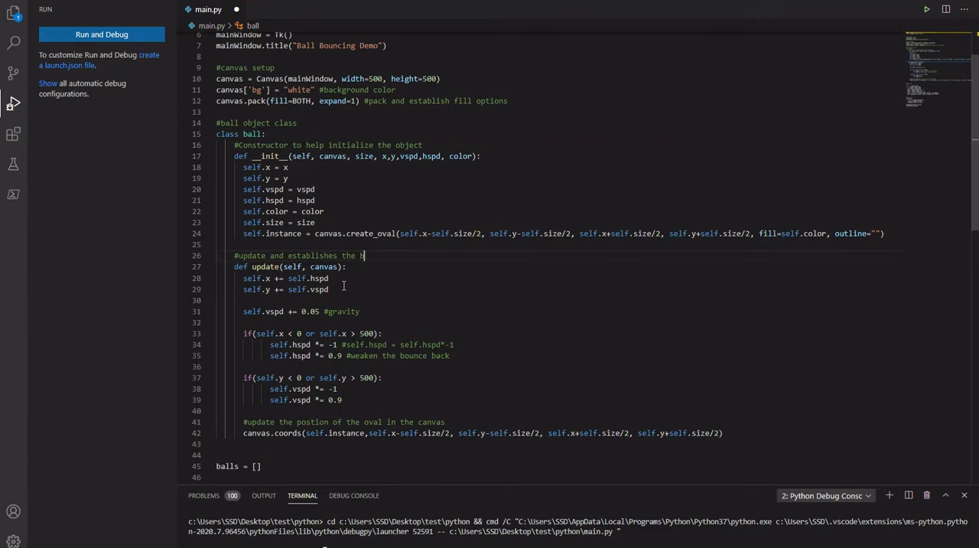
text(behavior o)
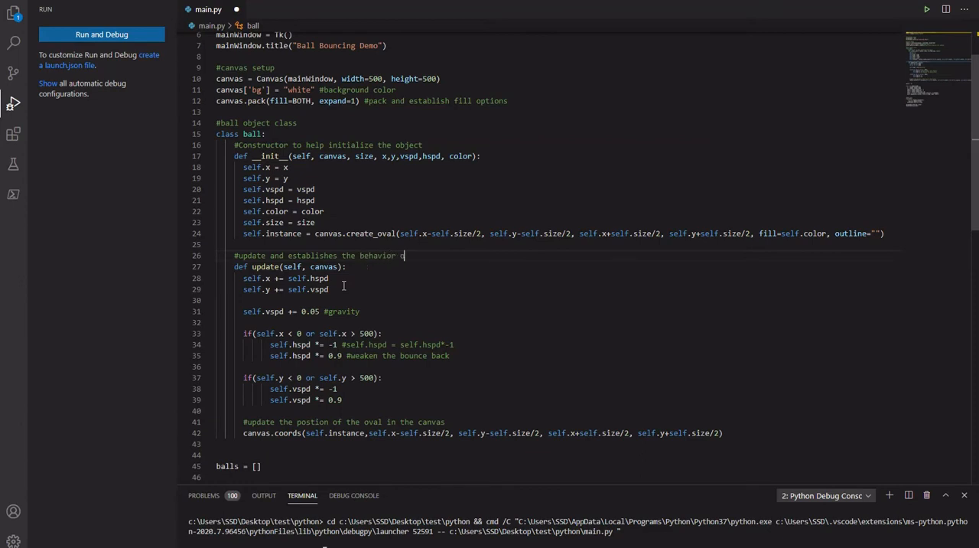
text(of our ball)
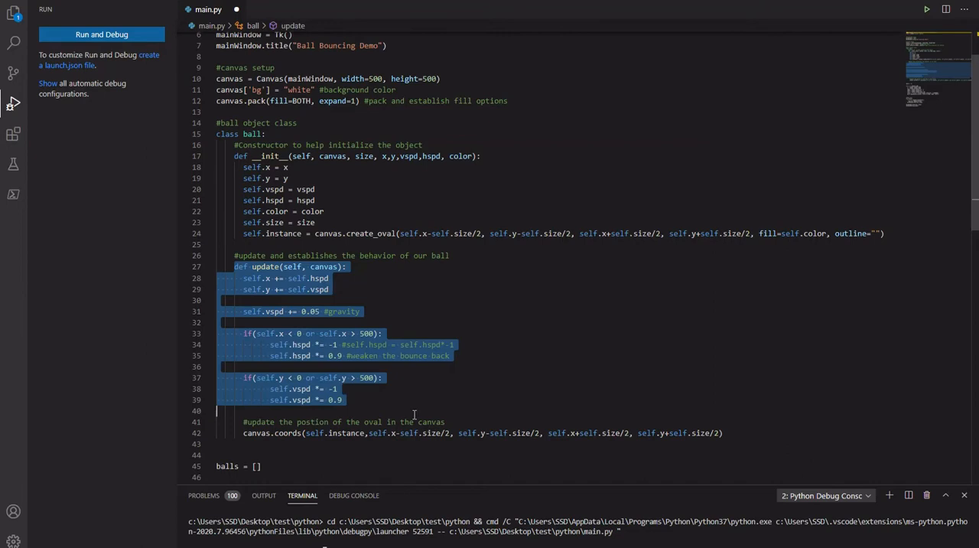
click(340, 300)
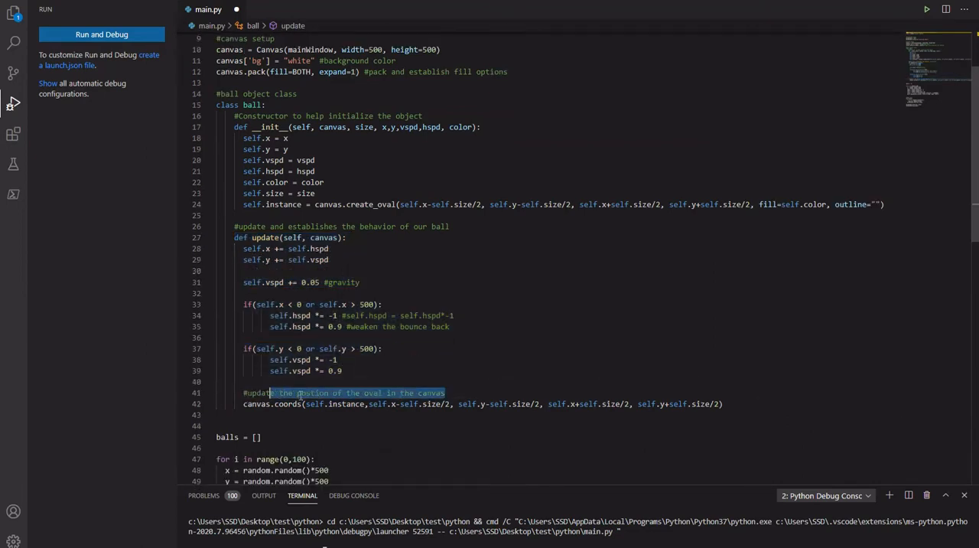
mouse_move(288, 404)
text(i)
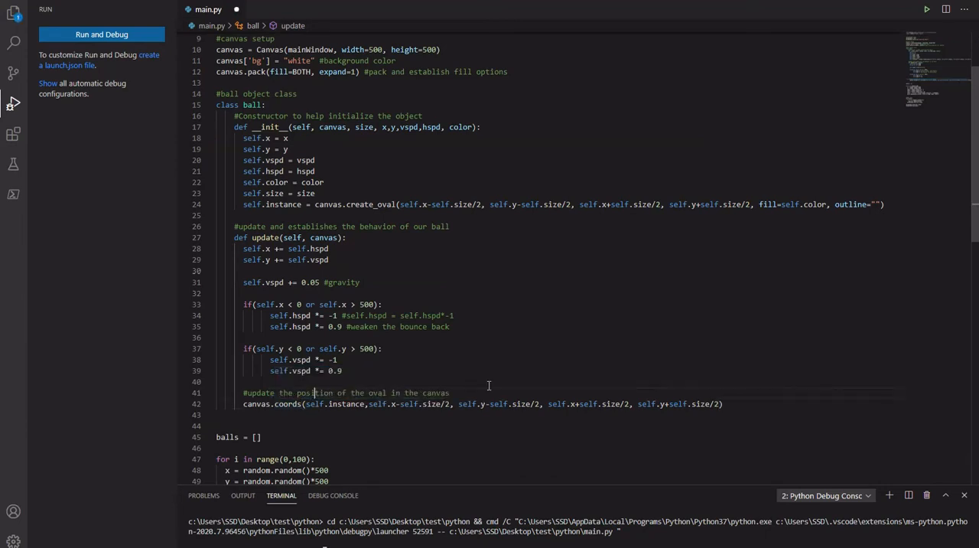
Begin the comment "#the oval shape is created in canvas" above create_oval.
scroll(down, 3)
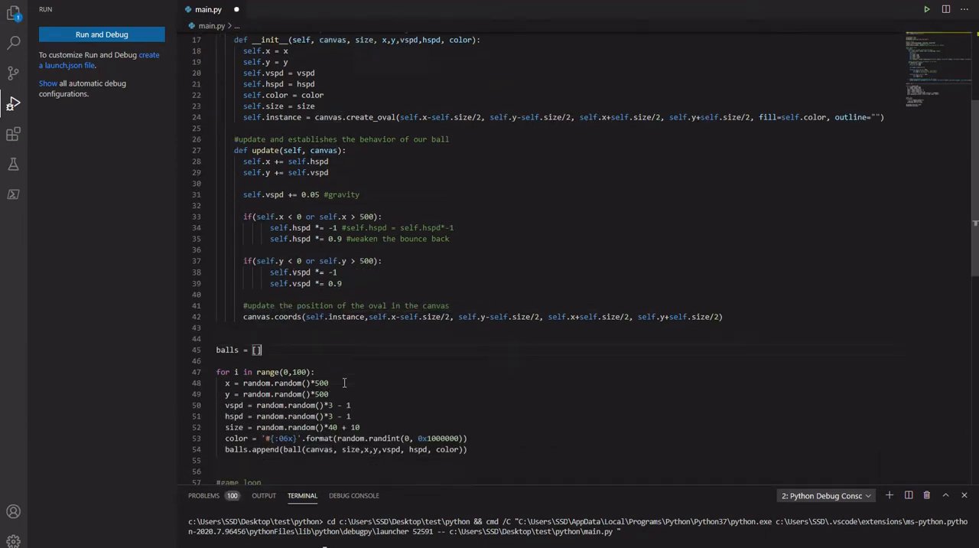
mouse_move(333, 150)
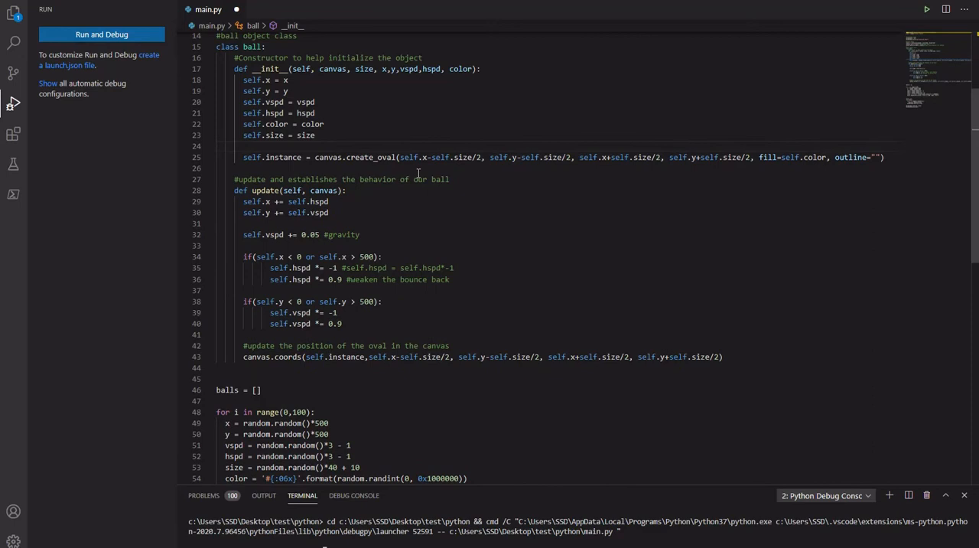
text(#)
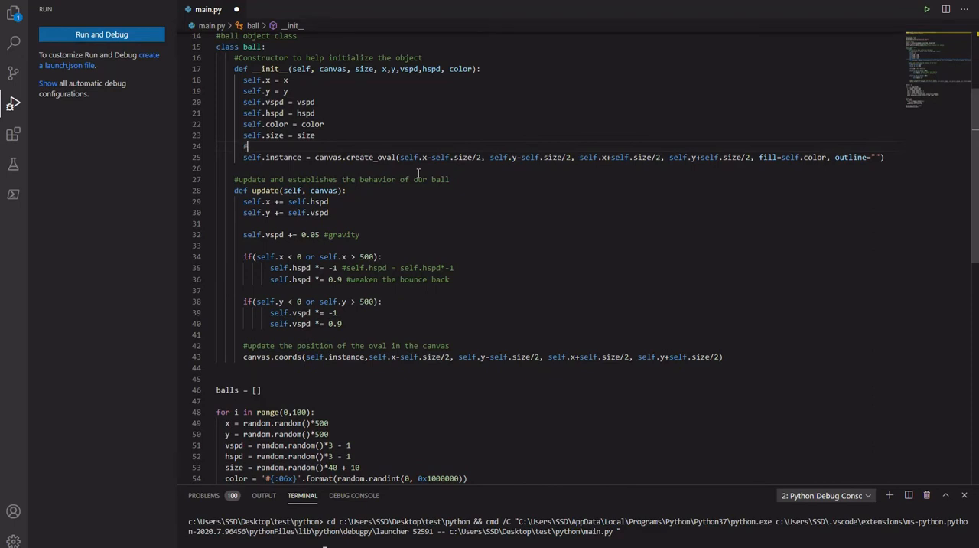
text(the vo)
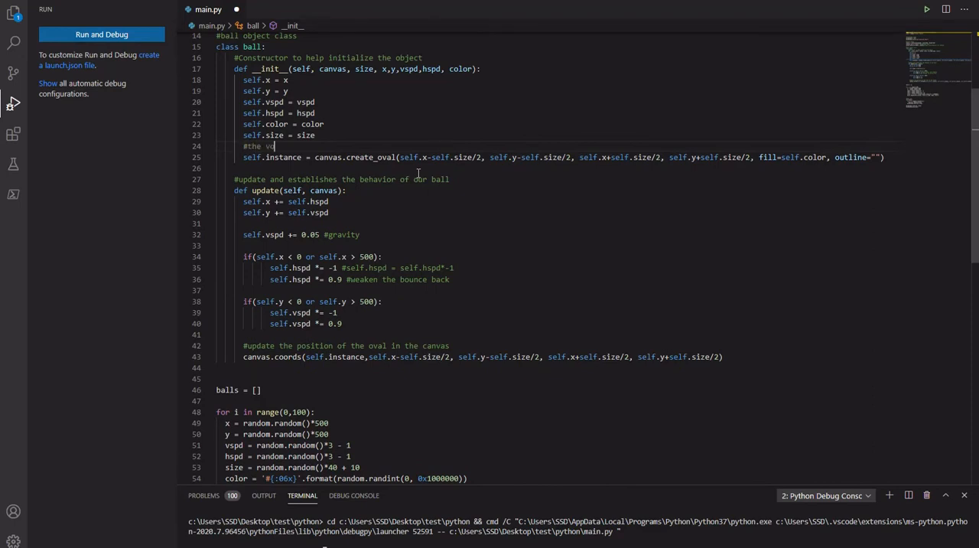
text(val)
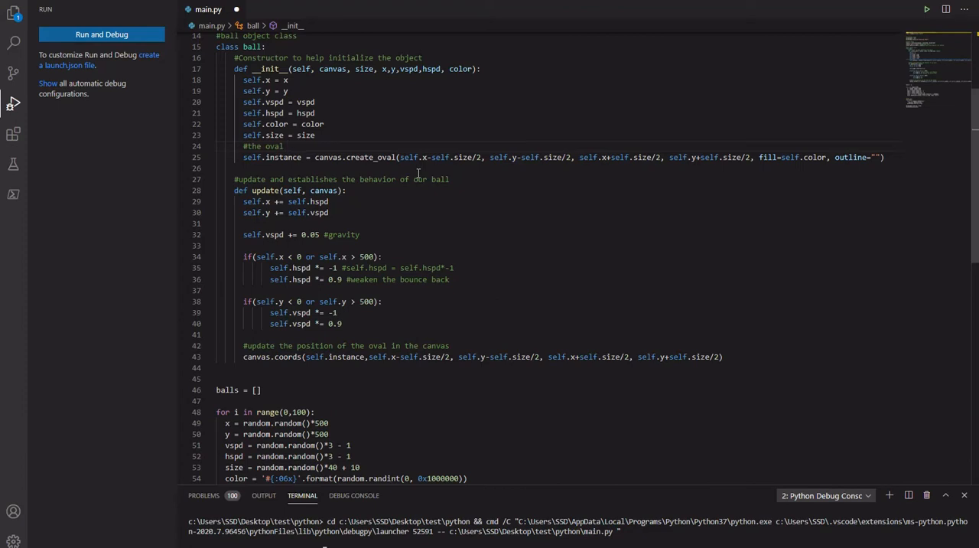
text(p)
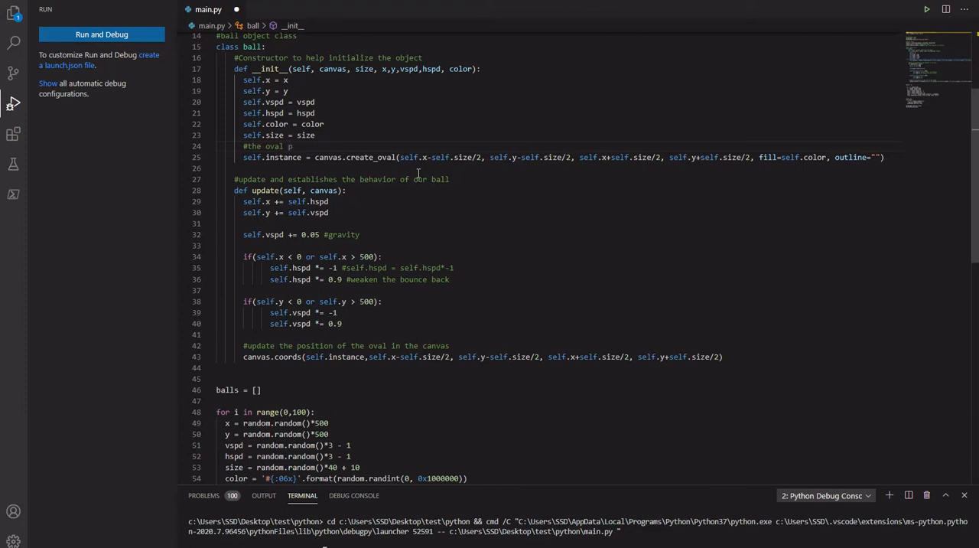
key(BackSpace)
text(shape i)
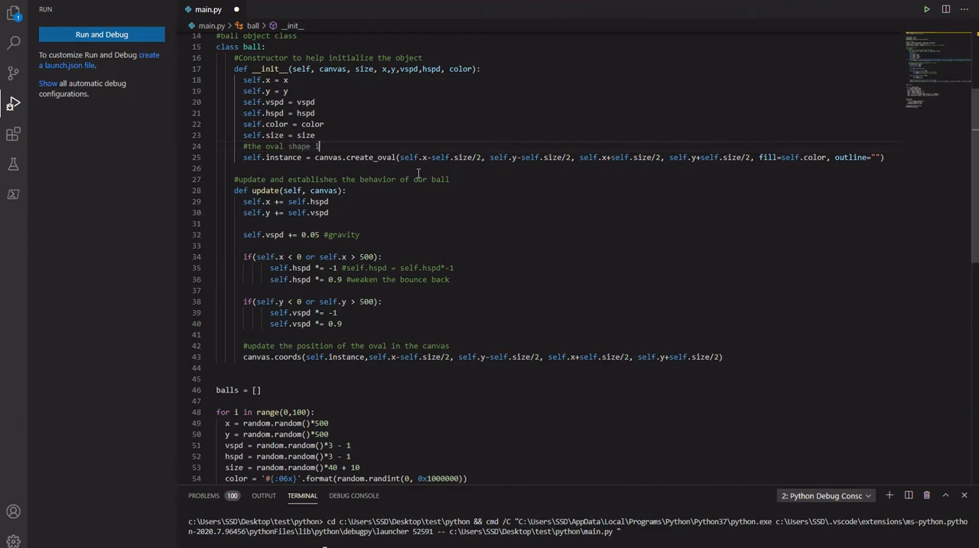
text(c)
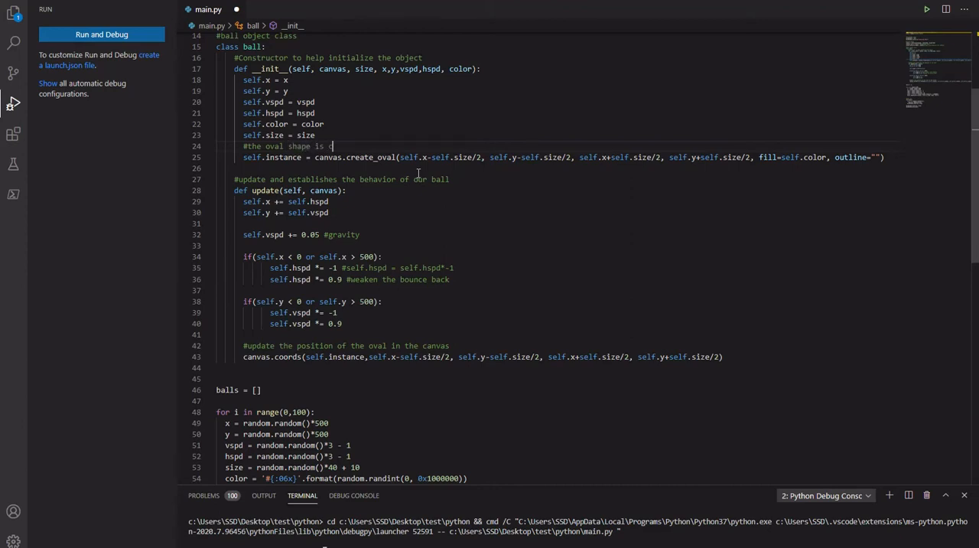
text(reated in)
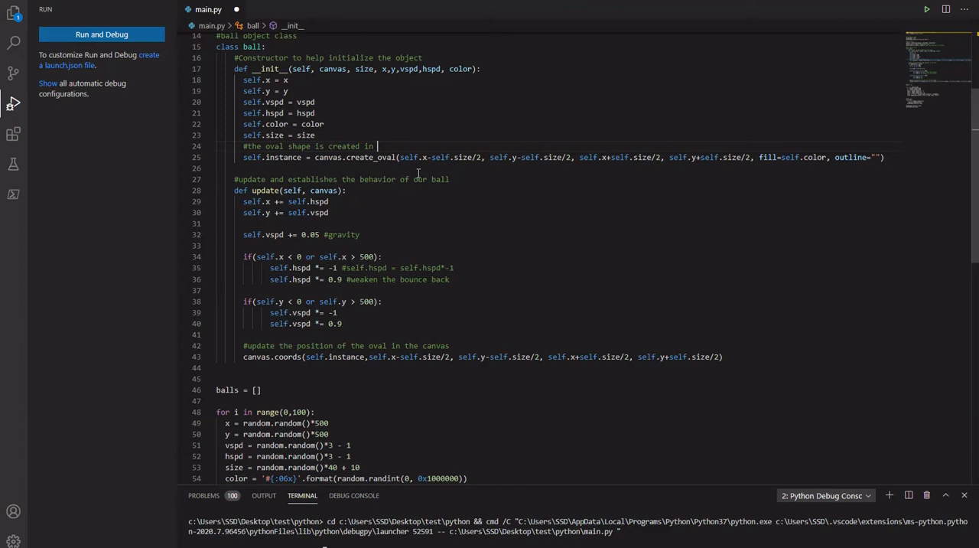
text(canvas and a)
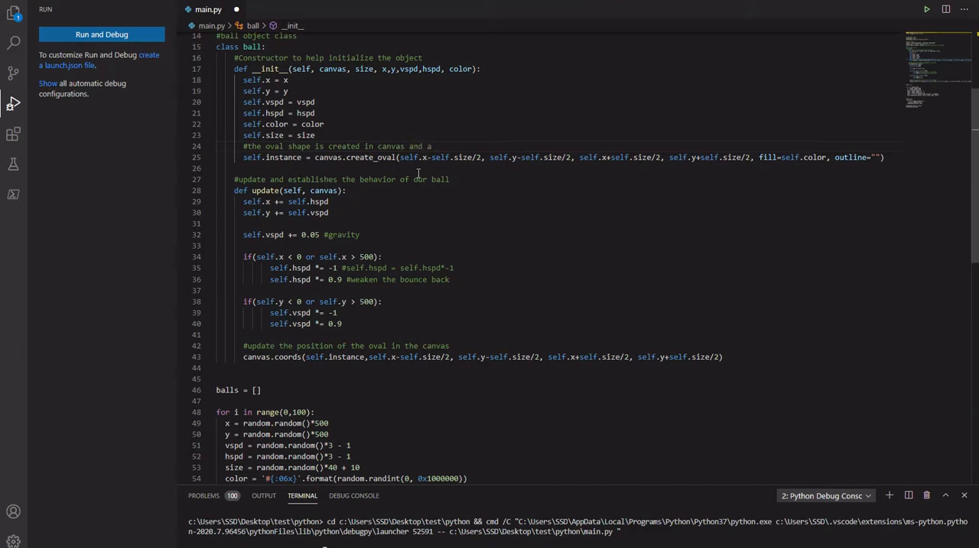
Finish with "and a reference is kept", then check uses of instance and canvas.
text(refer)
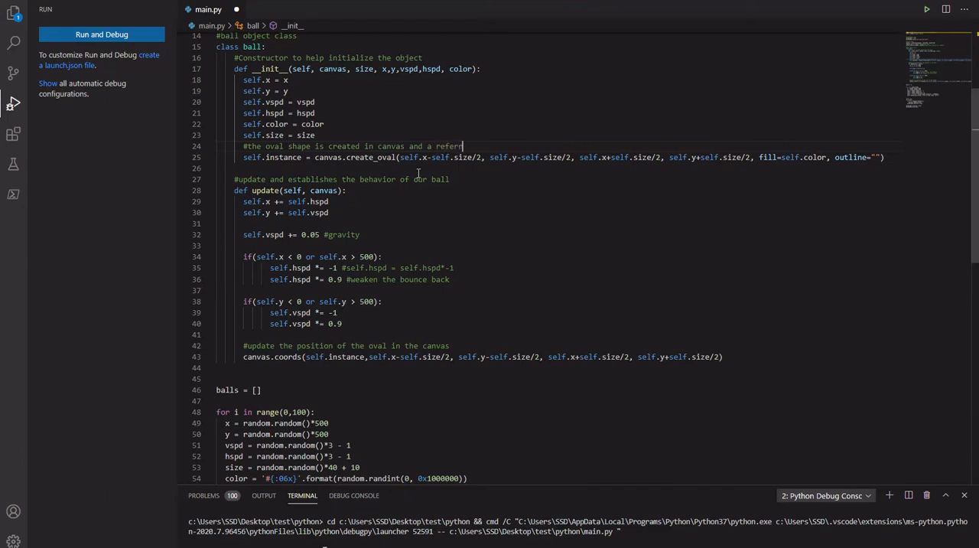
text(ence is)
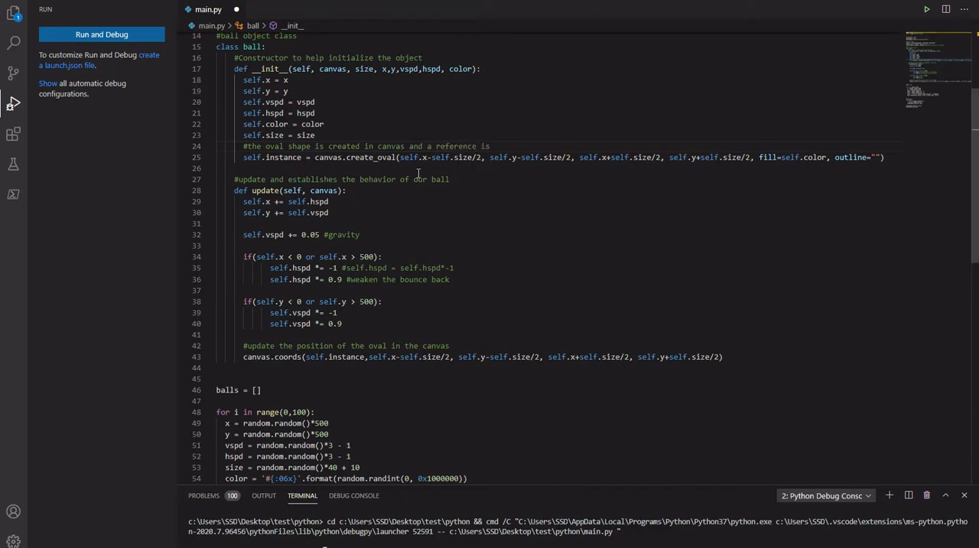
text(kept)
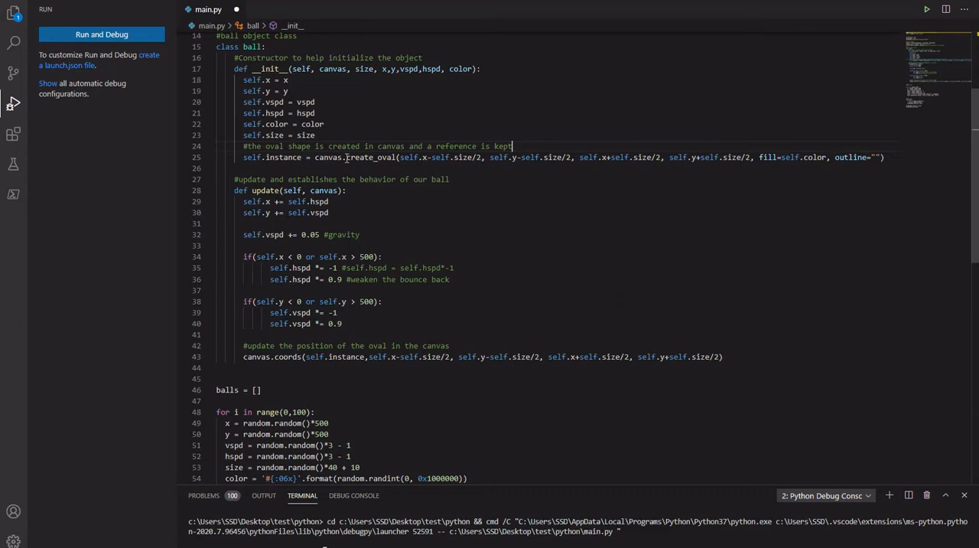
double_click(370, 156)
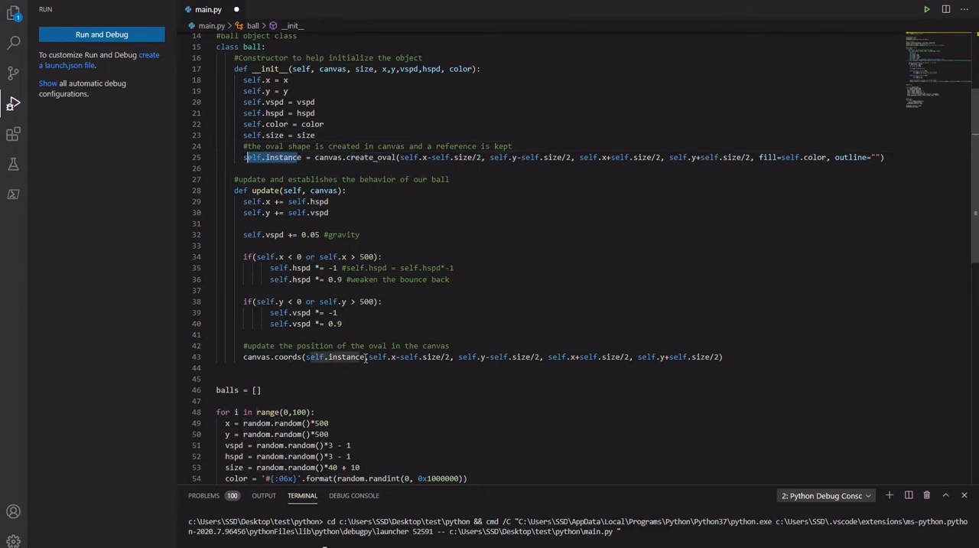
click(328, 357)
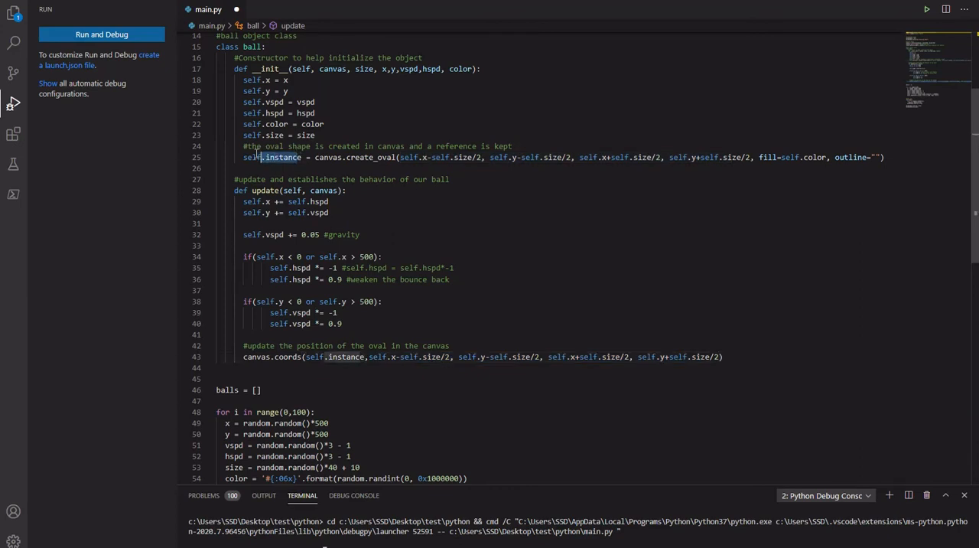
click(398, 156)
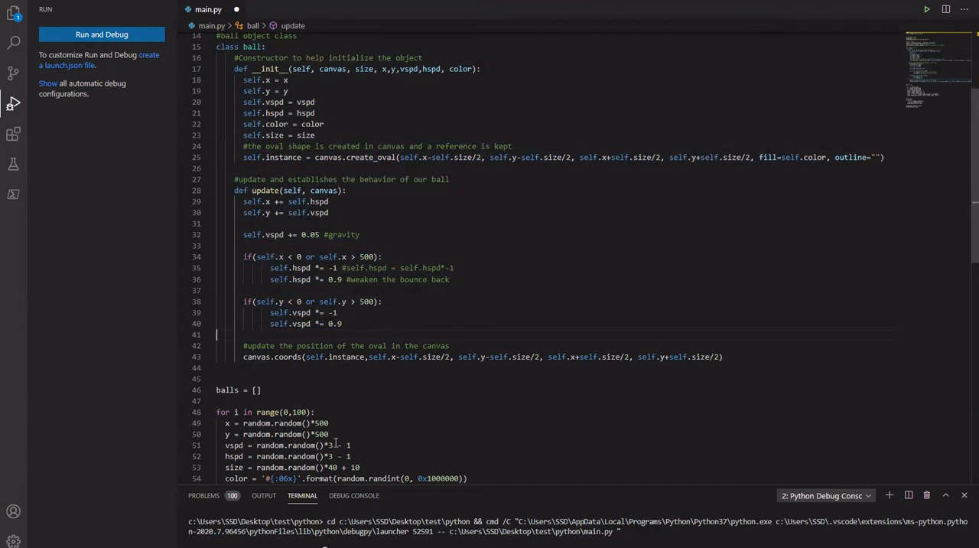
double_click(285, 156)
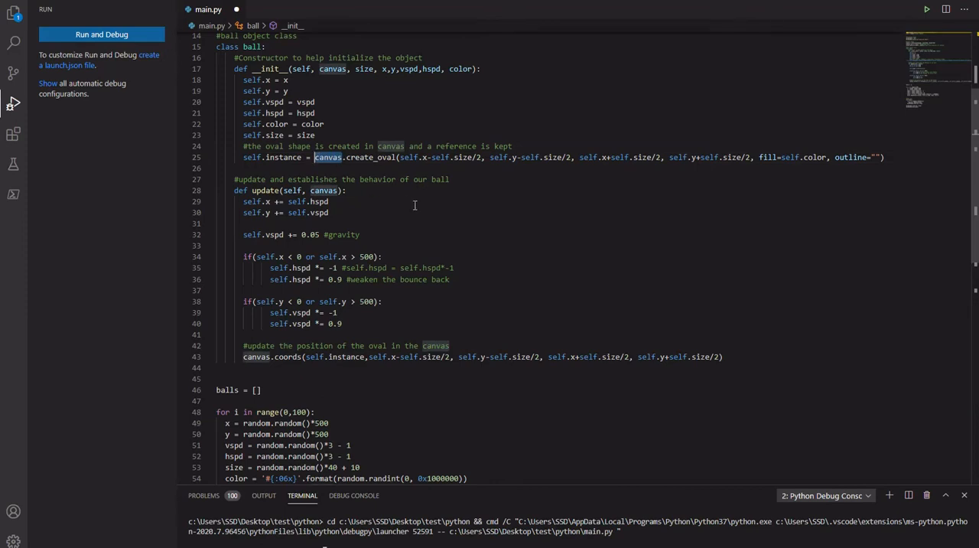
mouse_move(484, 284)
text(#)
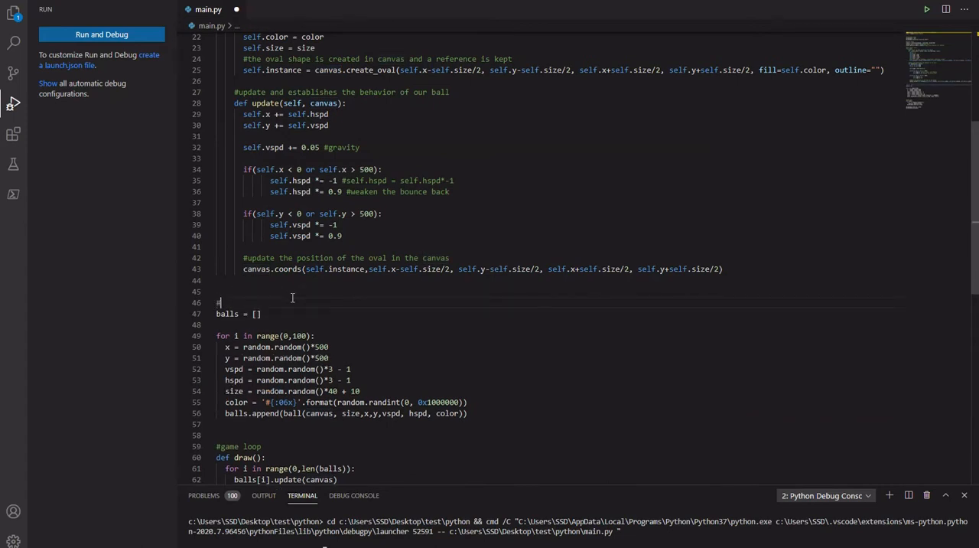
Comment above balls = [] "#balls array to store all our balls, for persistence".
text(balls array to store all our balls)
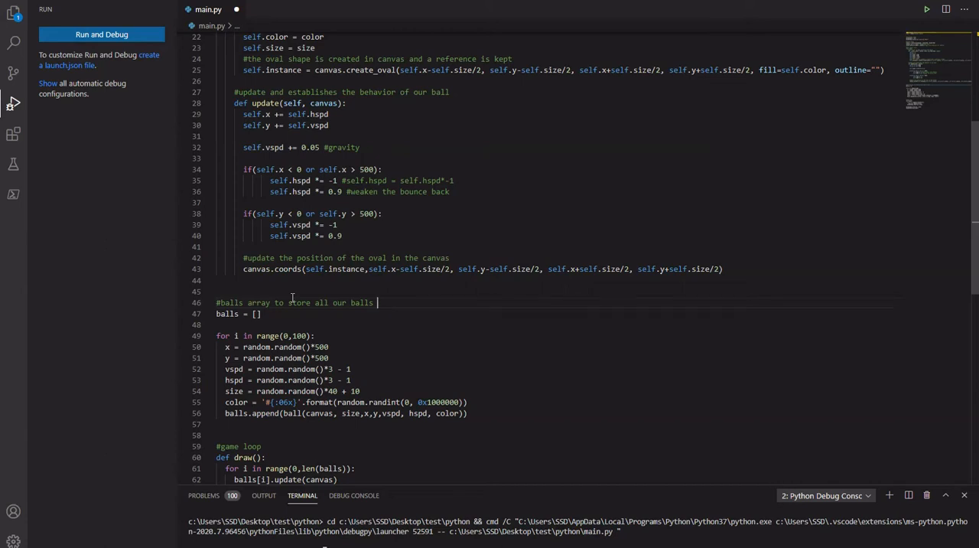
text(, for)
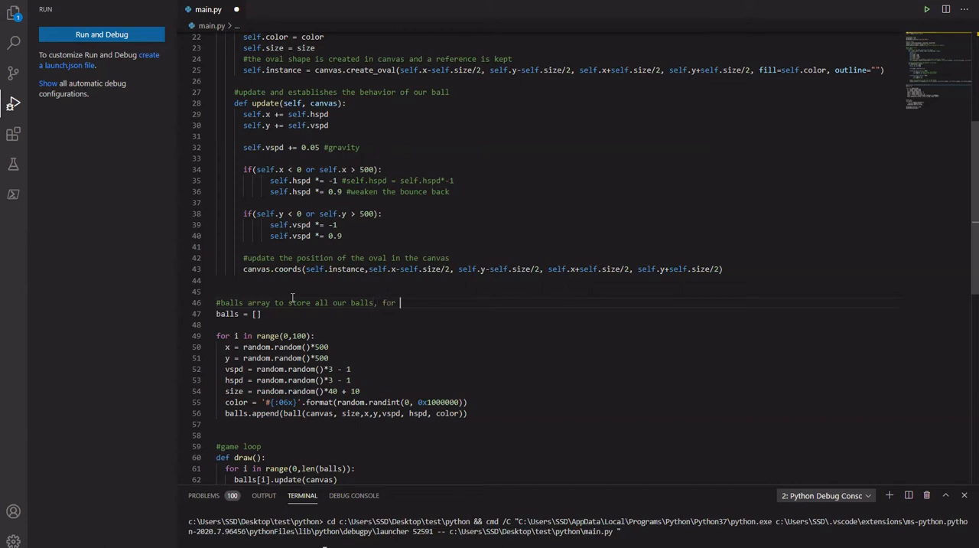
text(persistence)
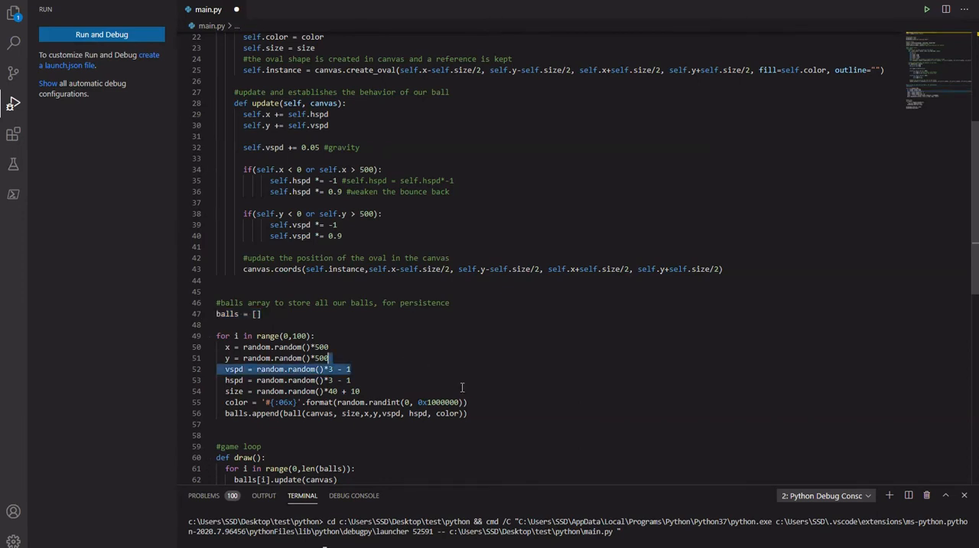
mouse_move(477, 360)
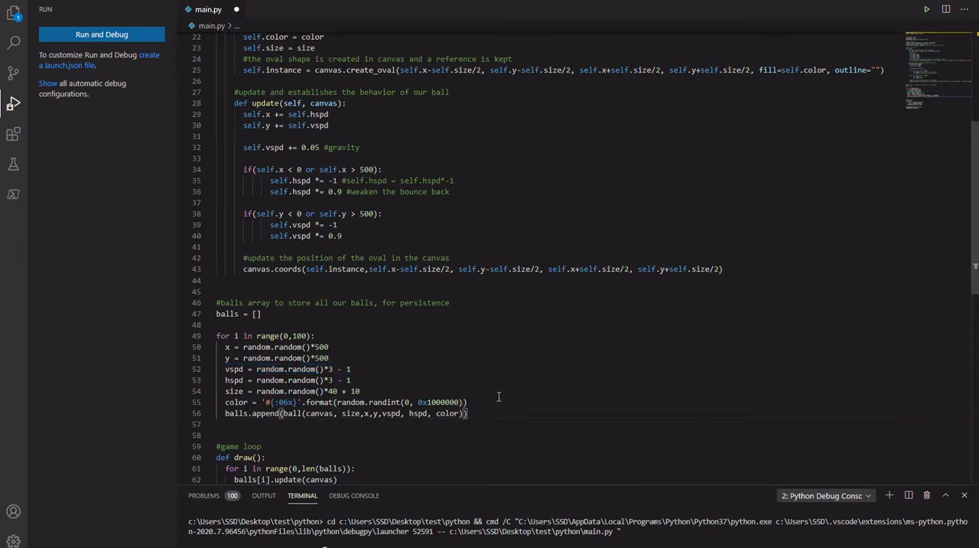
scroll(down, 3)
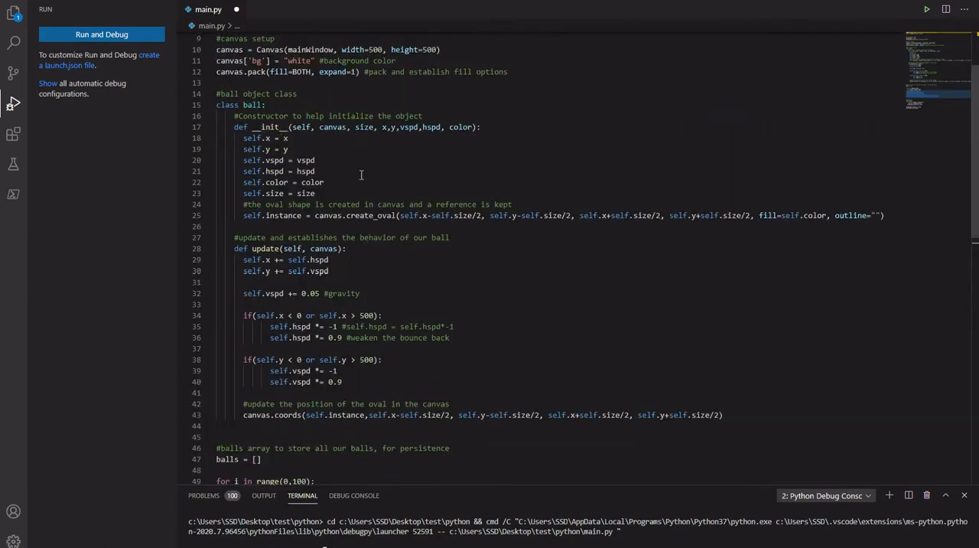
Add "#the refresh code 15msec" after mainWindow.after(15, draw) in draw().
scroll(down, 3)
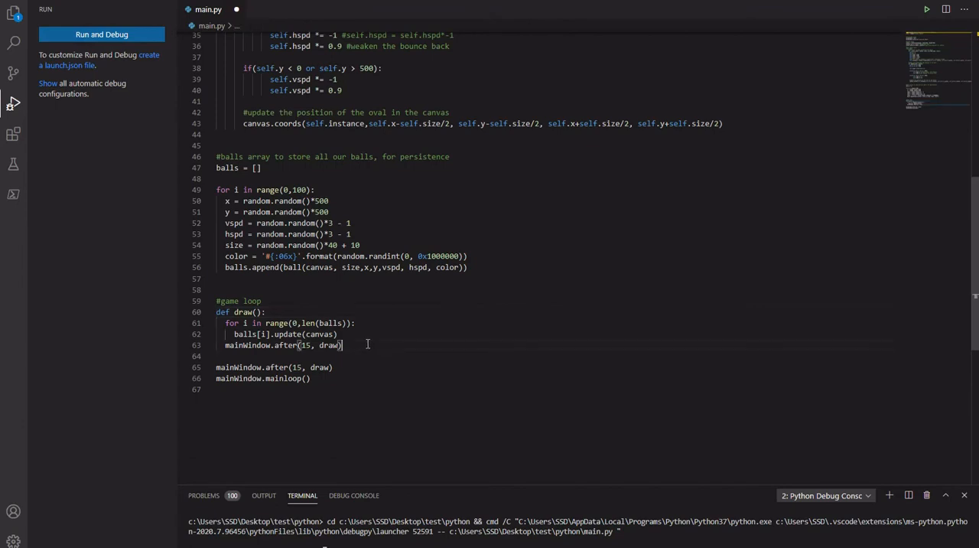
text(#)
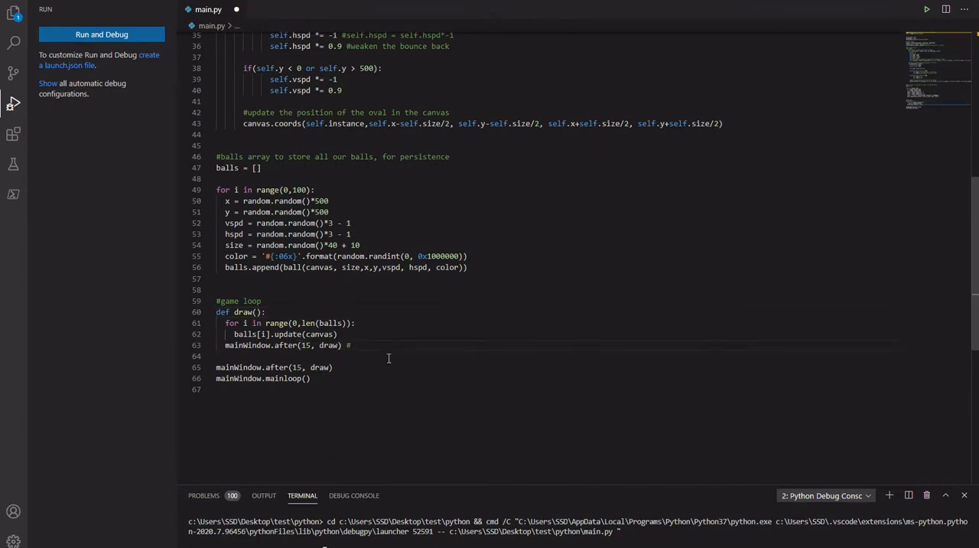
text(the re)
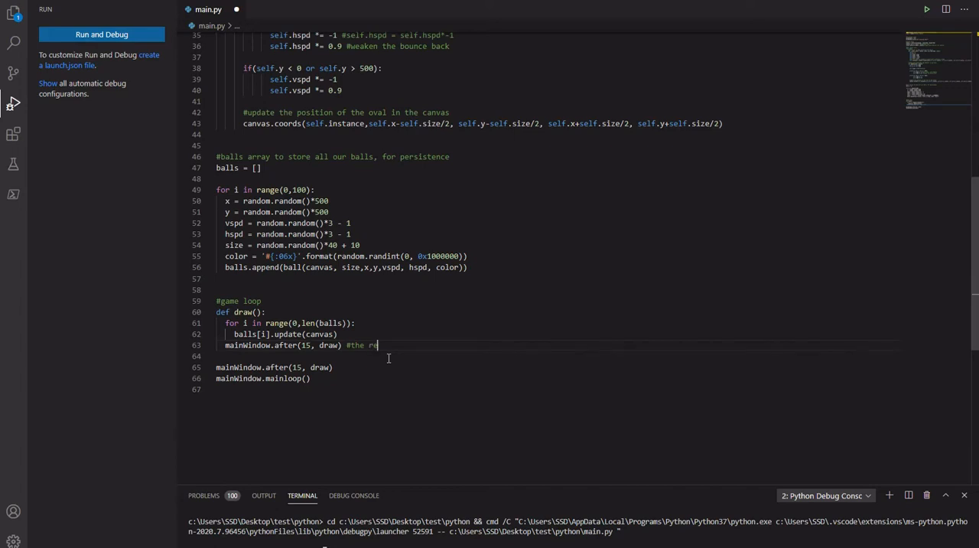
text(fresh code 15msec)
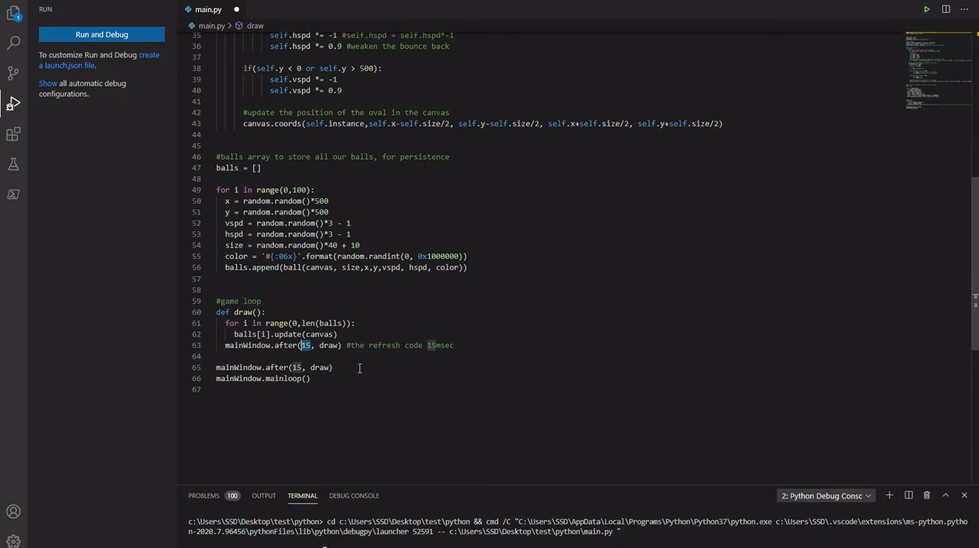
mouse_move(339, 358)
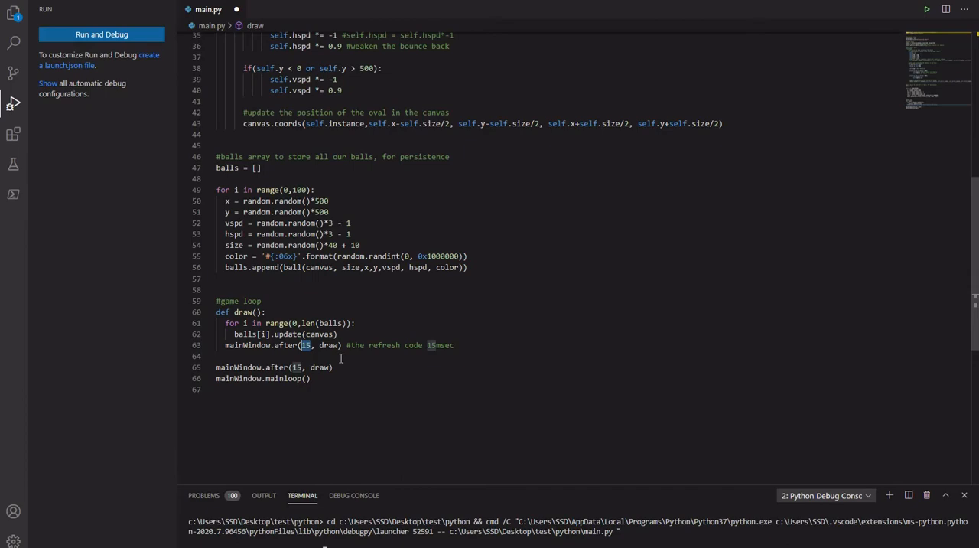
mouse_move(376, 367)
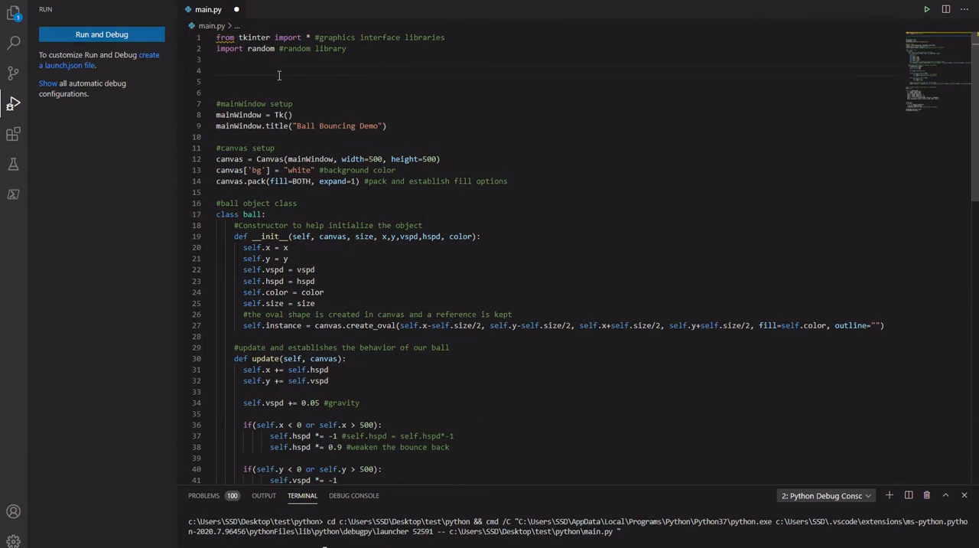
Define fps = 60 and freq = int(1000/60) near the imports.
text(fps =)
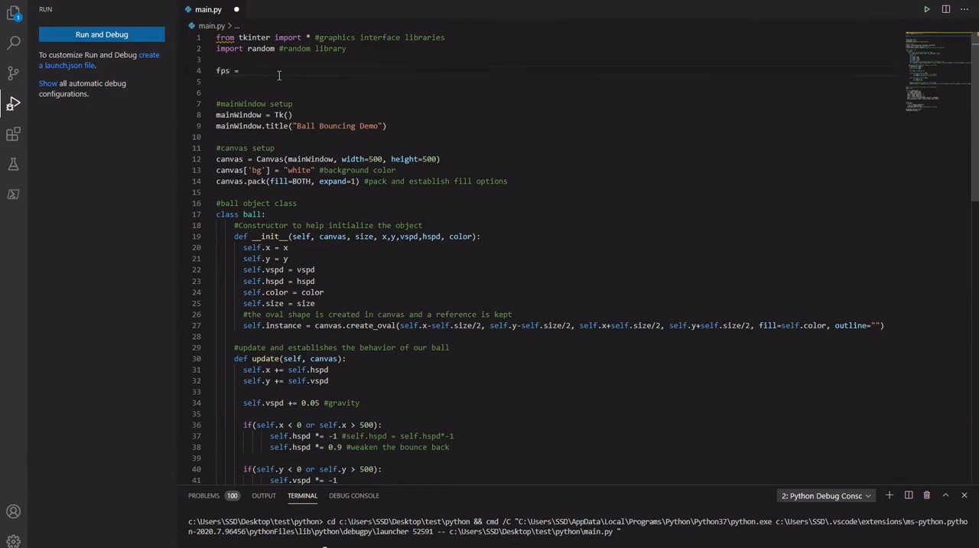
text(60)
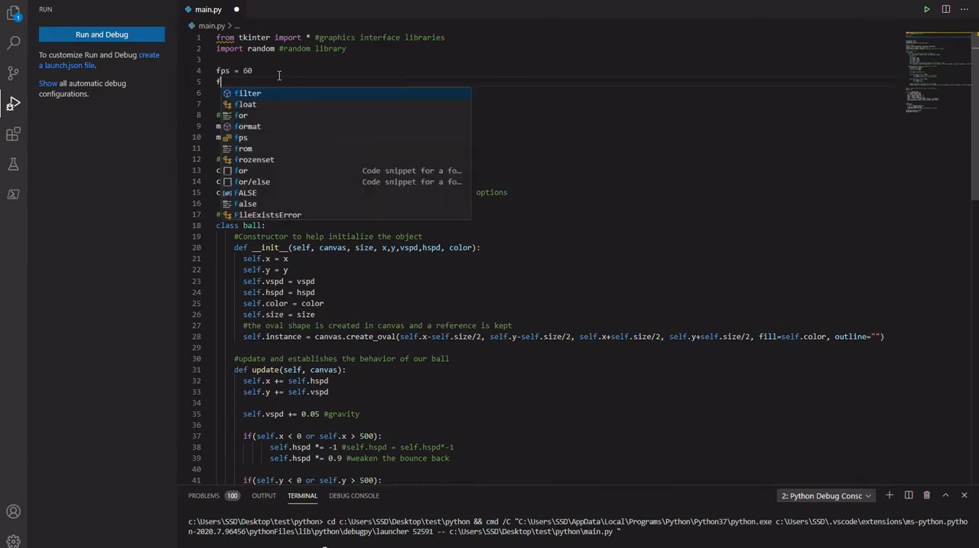
text(freq = 1000)
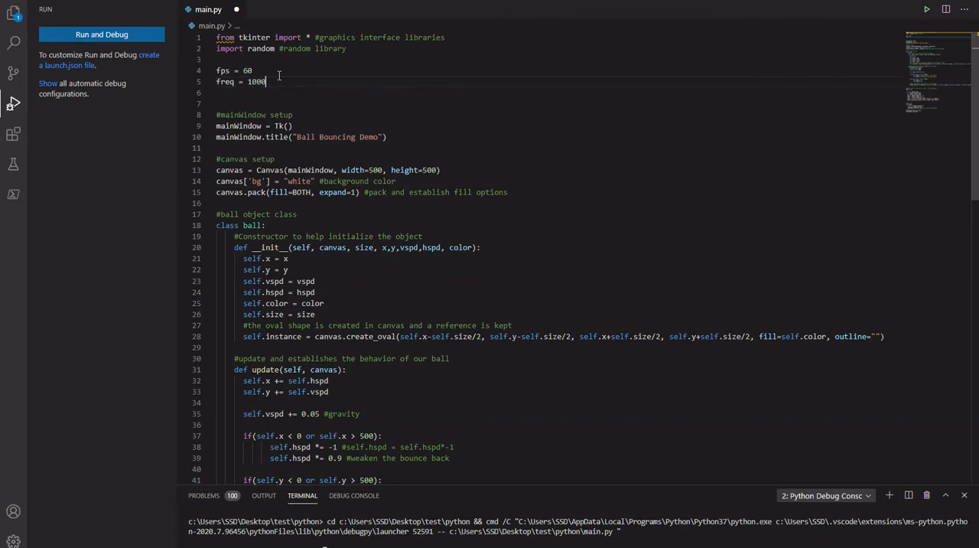
text(/60))
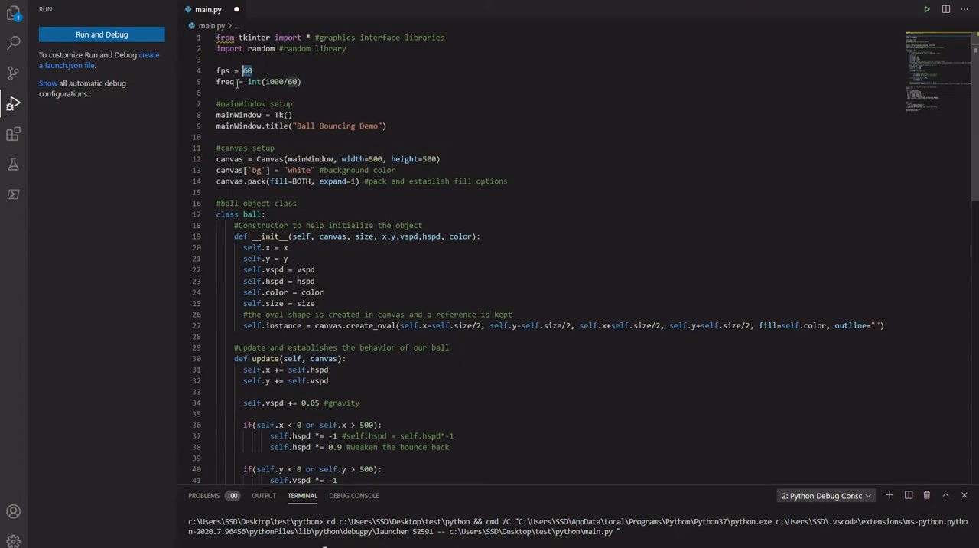
Replace 15 with freq in the mainWindow.after draw schedules.
scroll(down, 3)
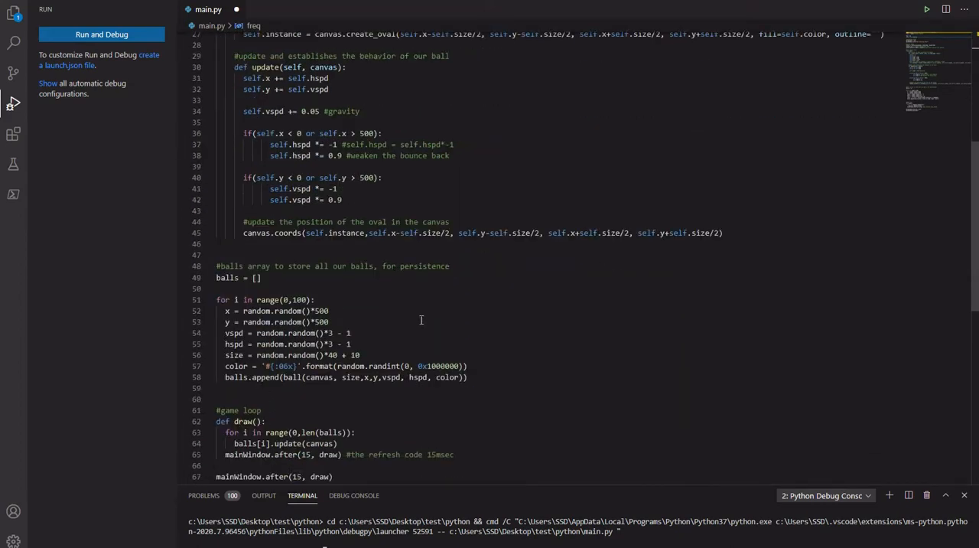
scroll(down, 3)
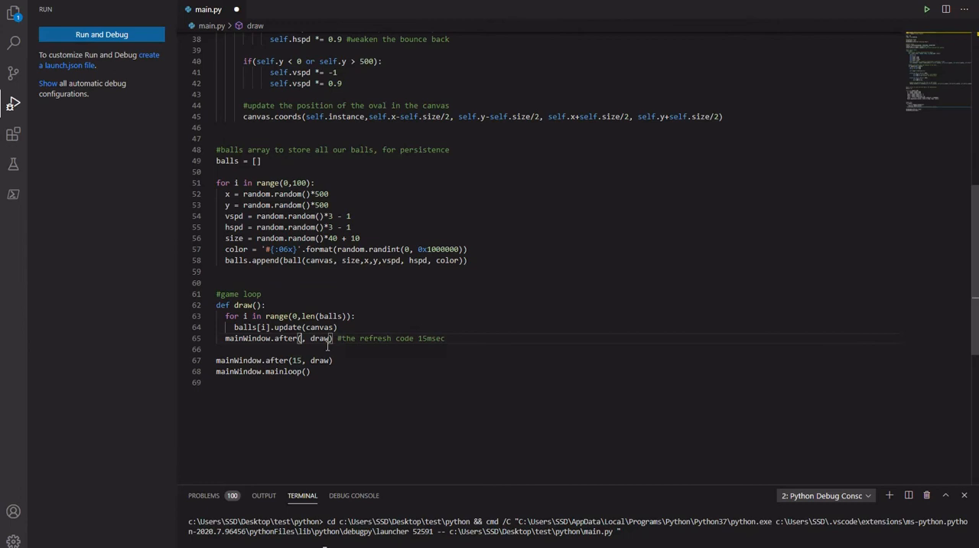
text(freq)
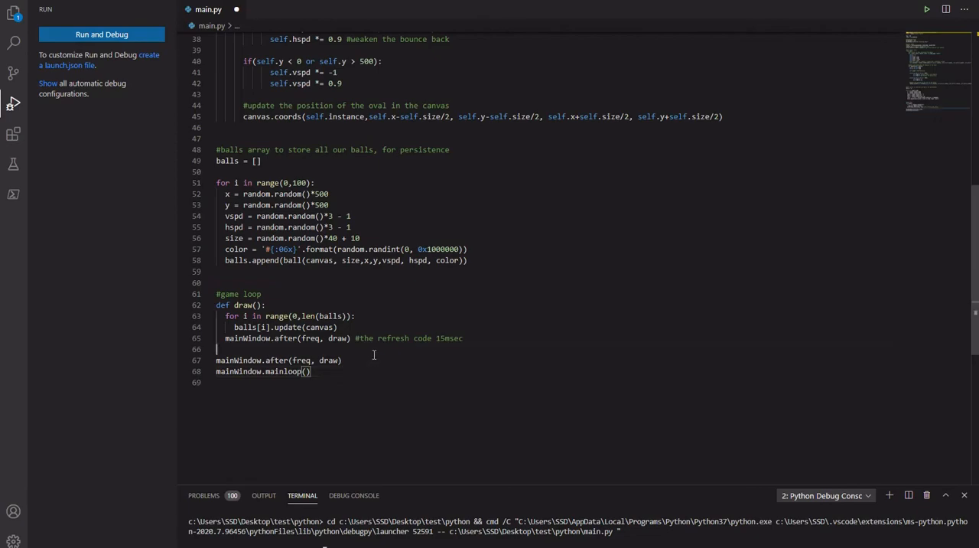
Make the title "Ball Bouncing Demo at " + str(fps) + " fps" after a failed run without str.
scroll(up, 3)
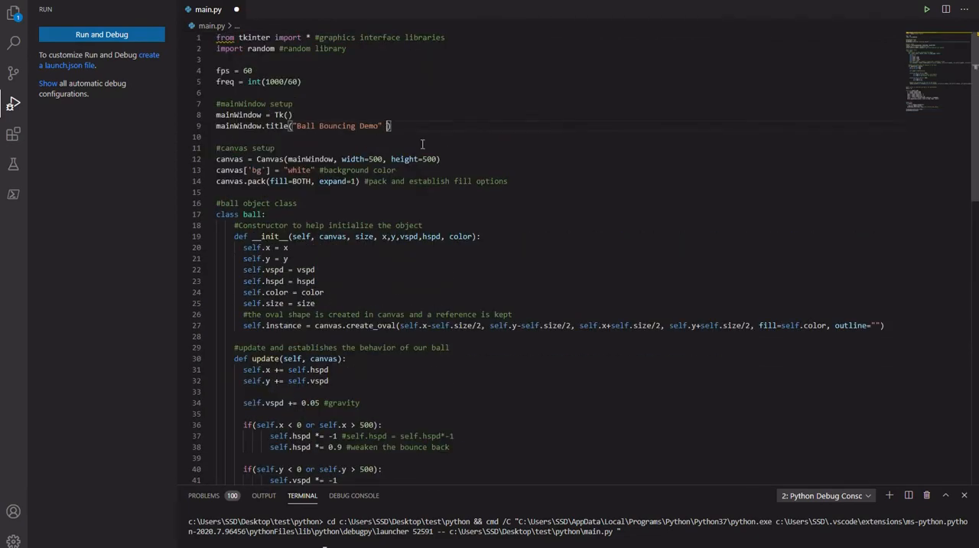
text(+)
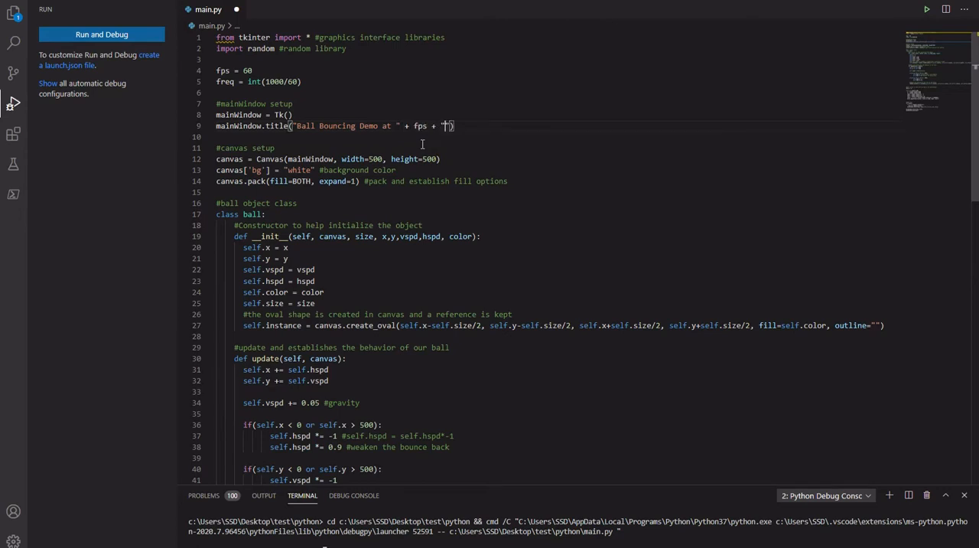
text(fps)
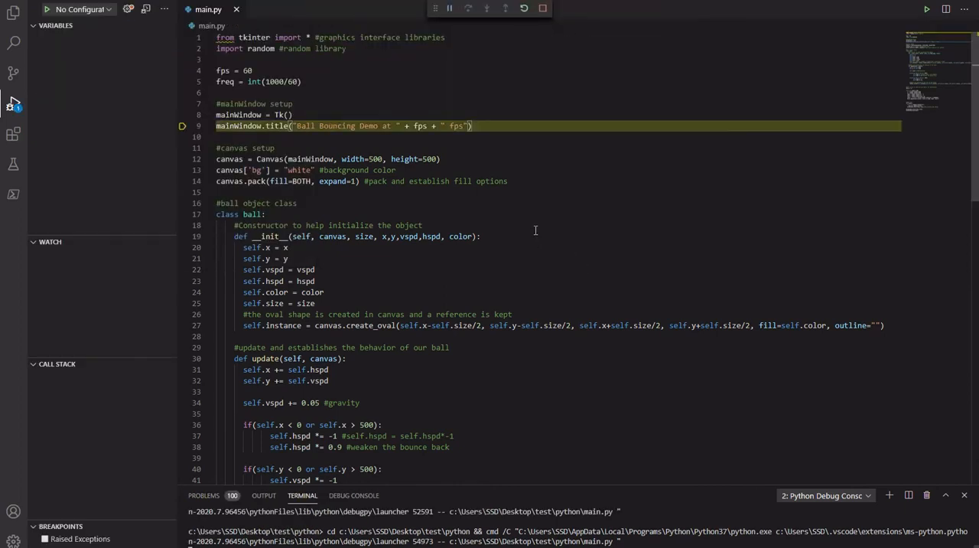
click(486, 9)
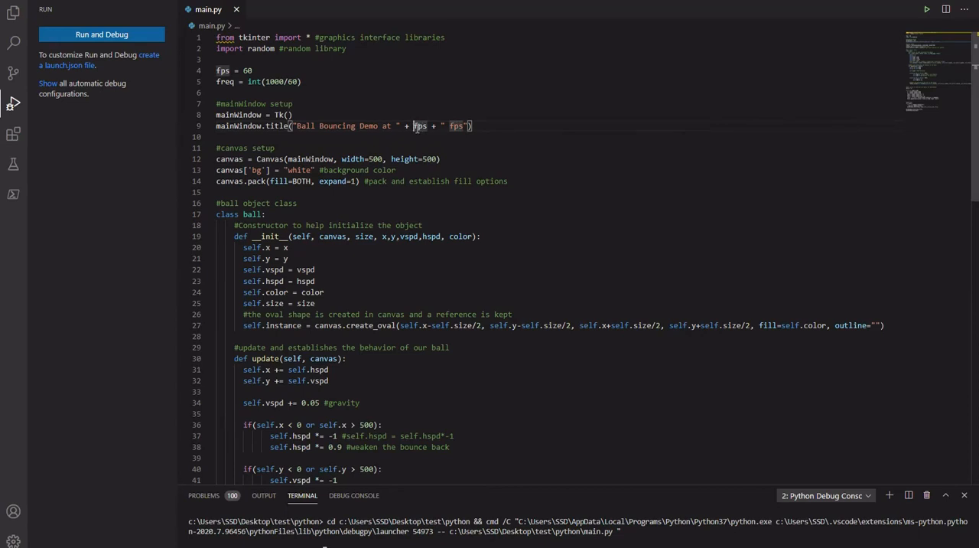
text(str()
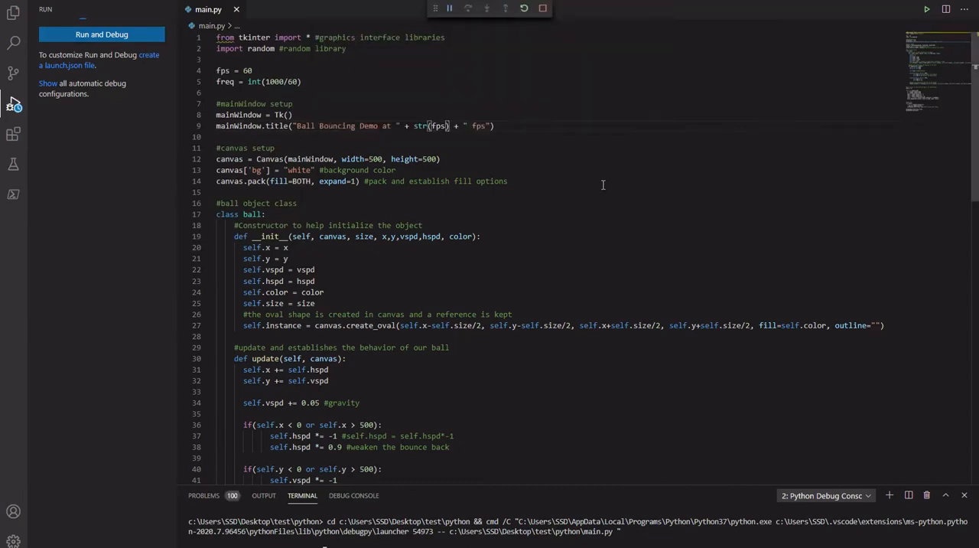
Close the 60 fps demo window and change the script to fps = 30.
click(927, 9)
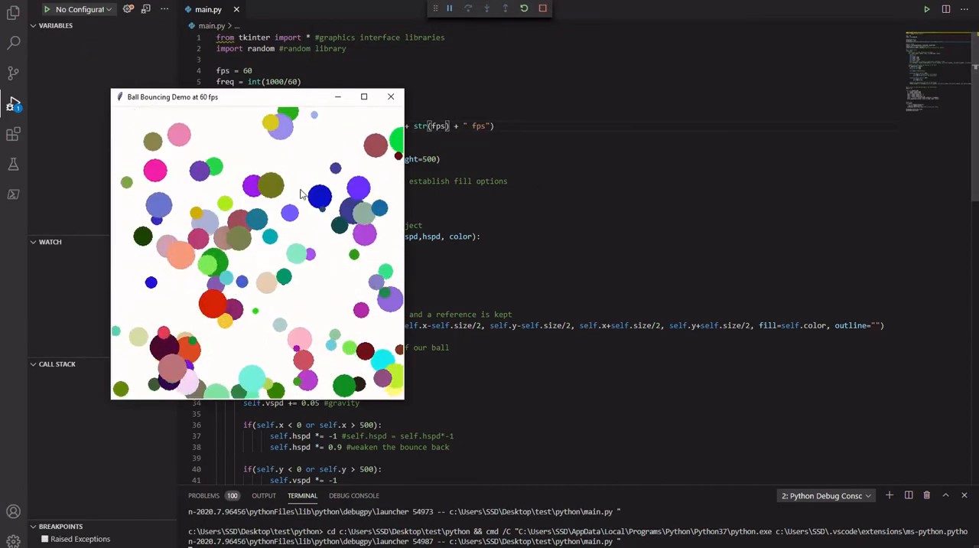
click(392, 96)
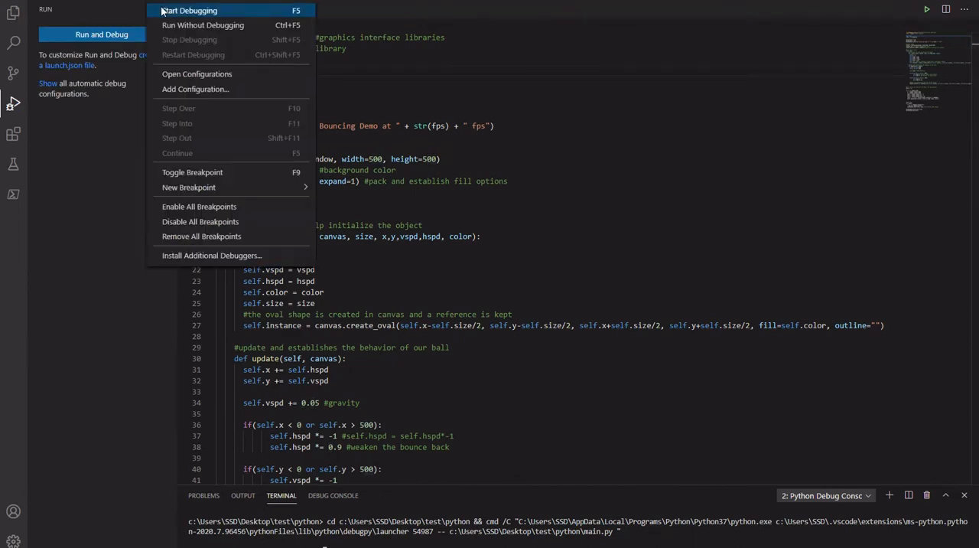
click(188, 11)
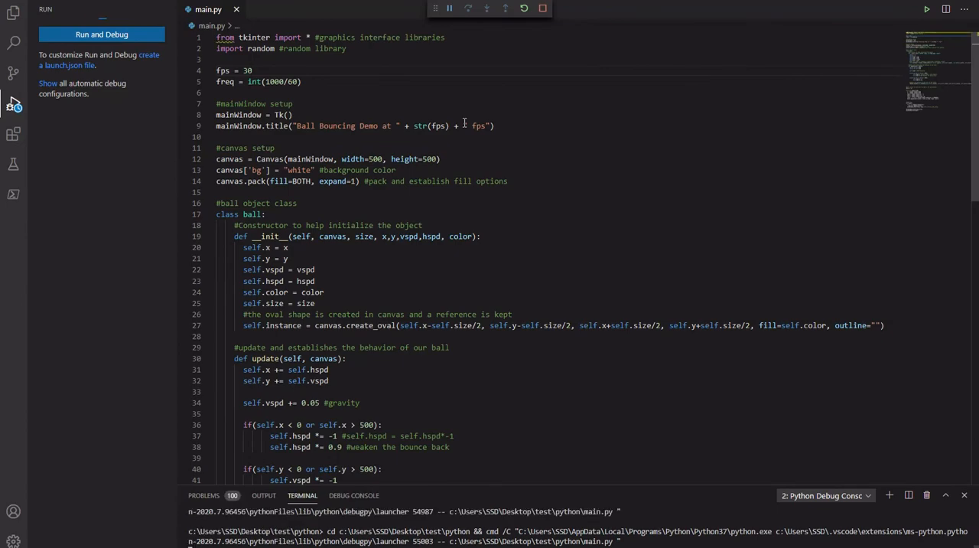
click(927, 9)
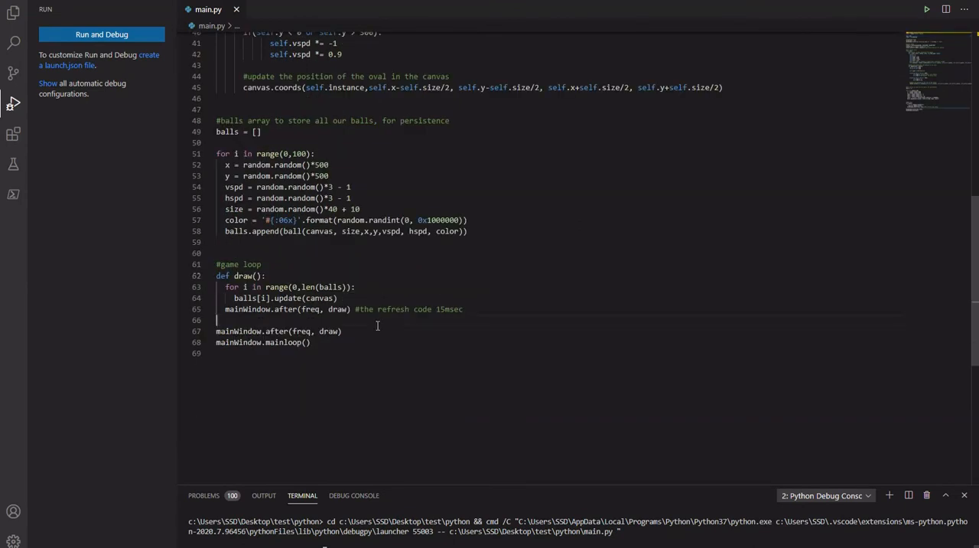
Comment both after() refresh calls as '#the refresh code at the set freq'.
double_click(449, 309)
text(at)
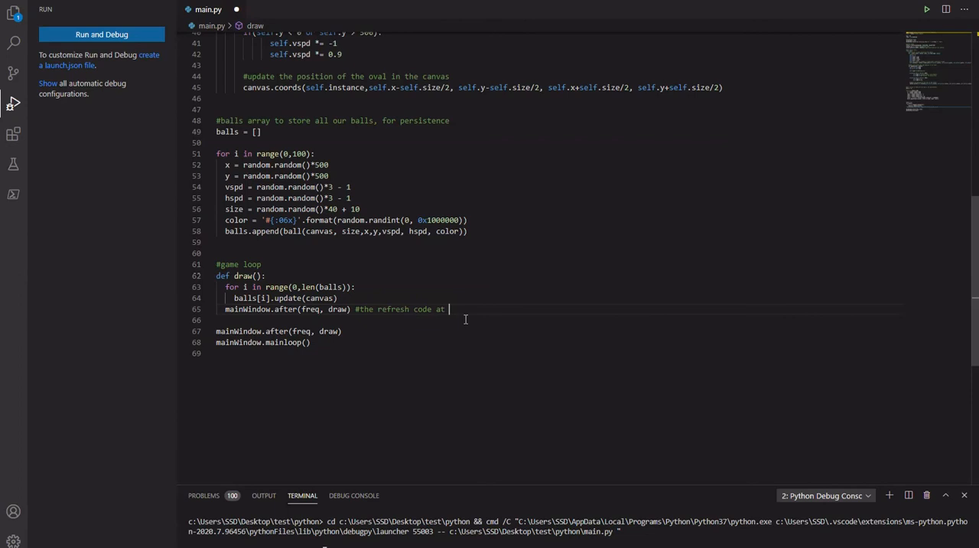
text(f)
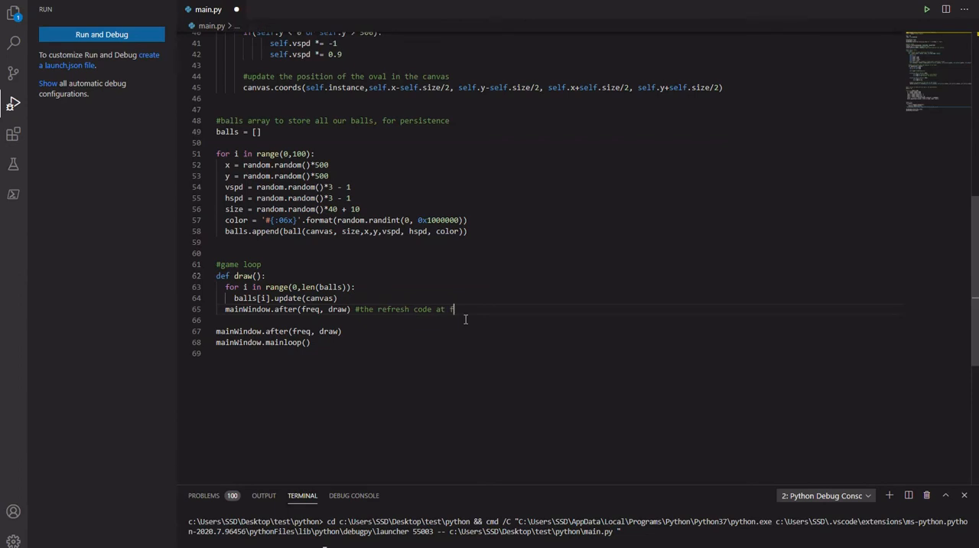
text(he set fre)
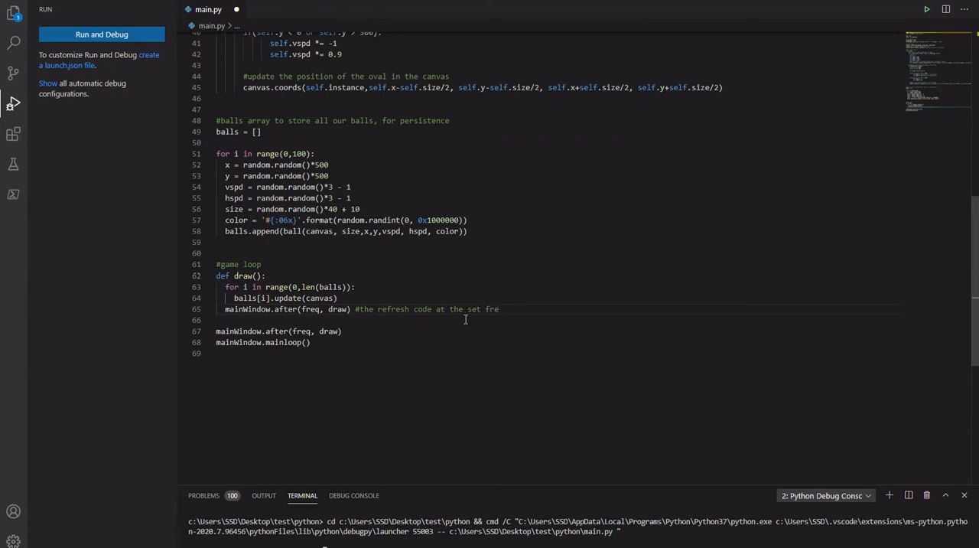
text(q)
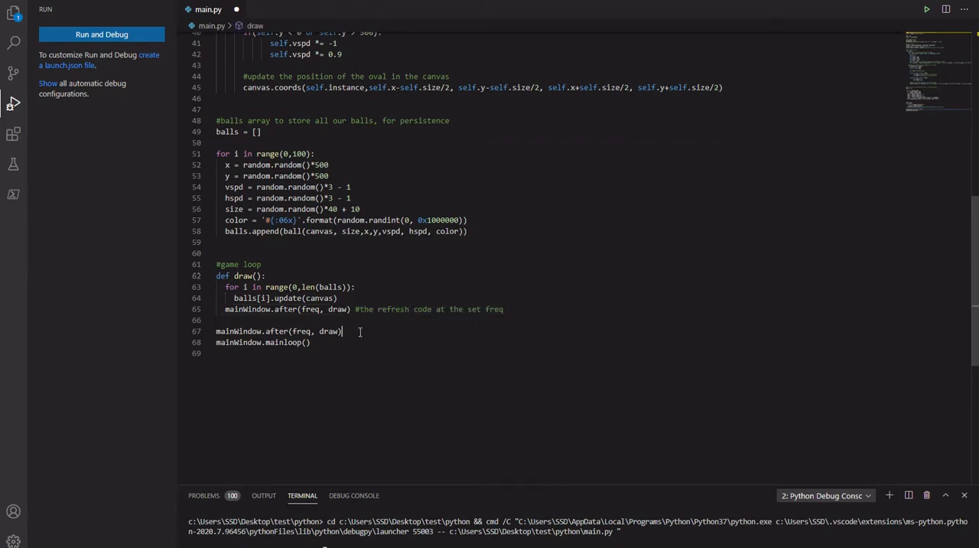
text(#the refresh code at the set freq)
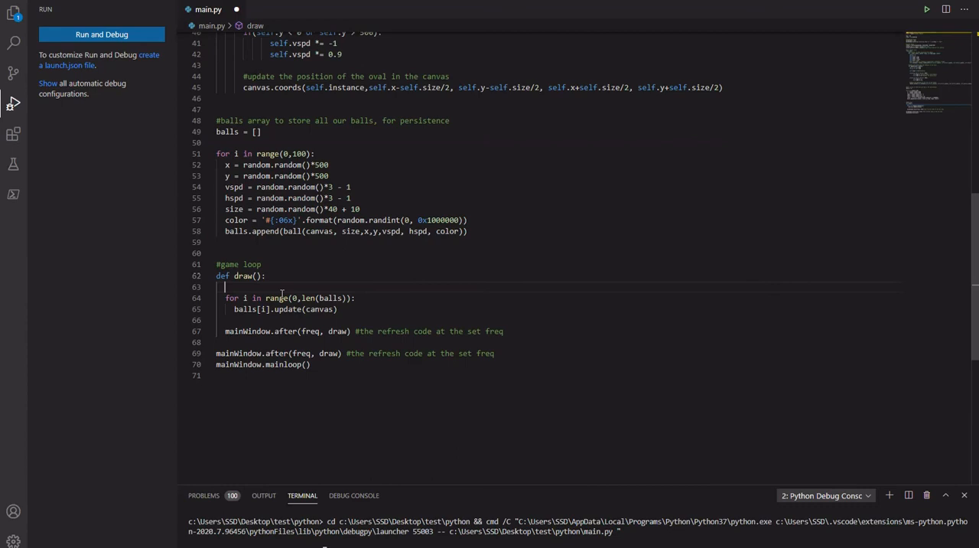
Comment draw() as '#updates all the ball position in balls array'.
text(3)
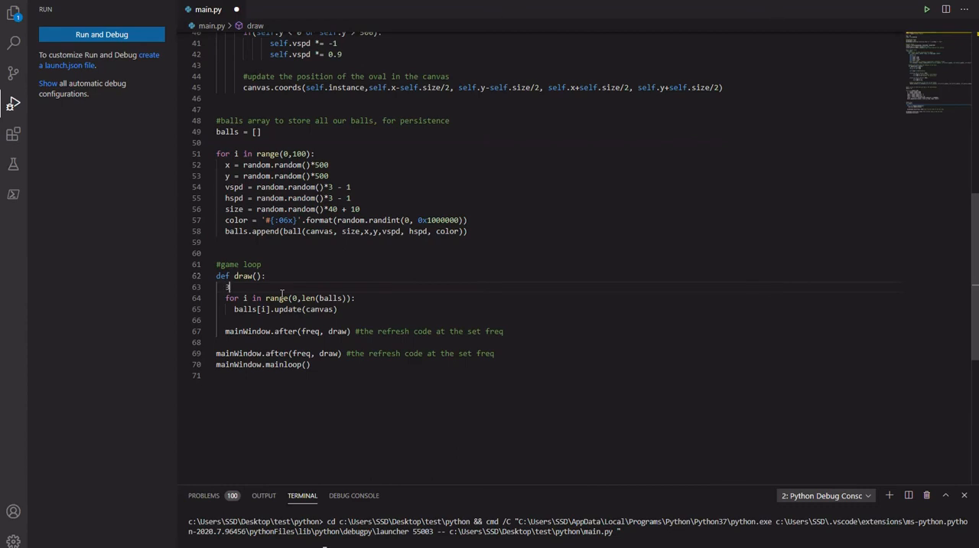
text(updates)
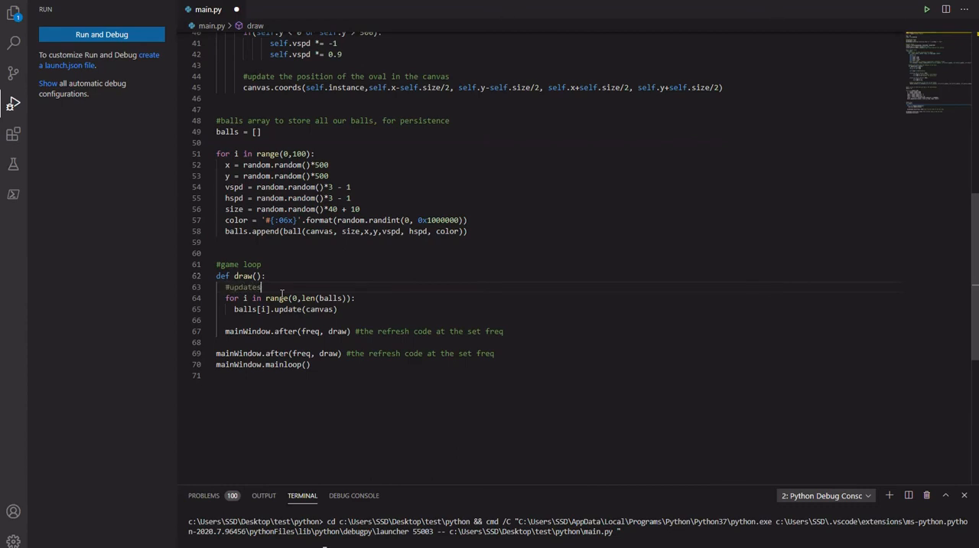
text(all the)
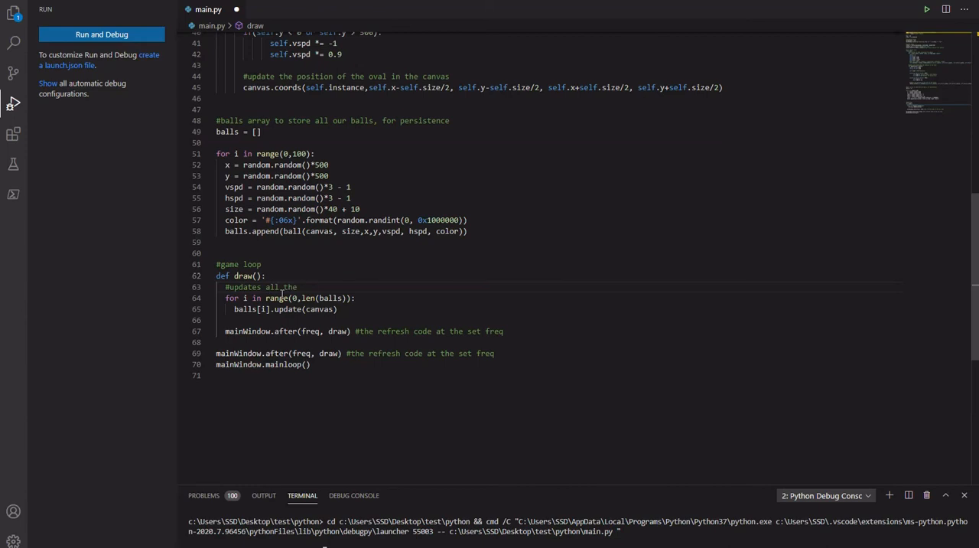
text(ball)
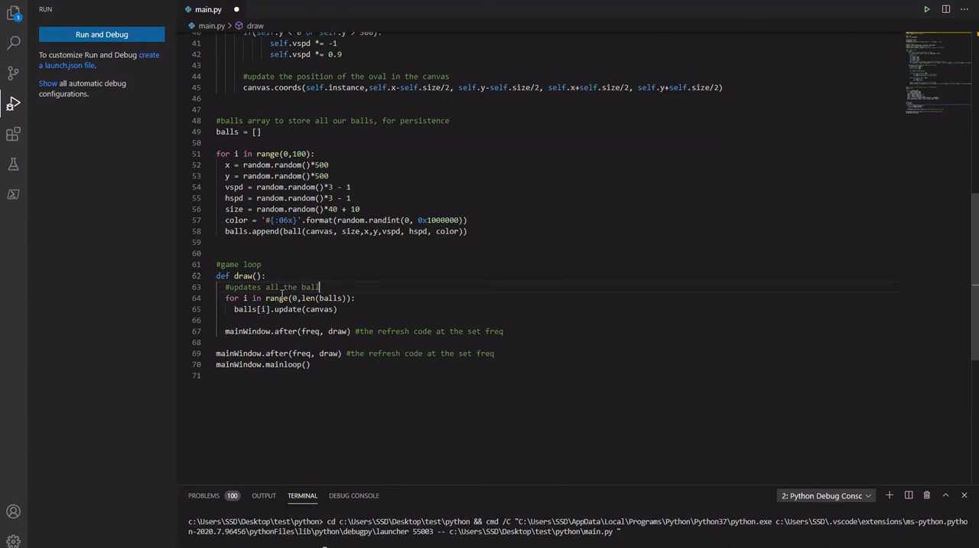
text(position in balls array)
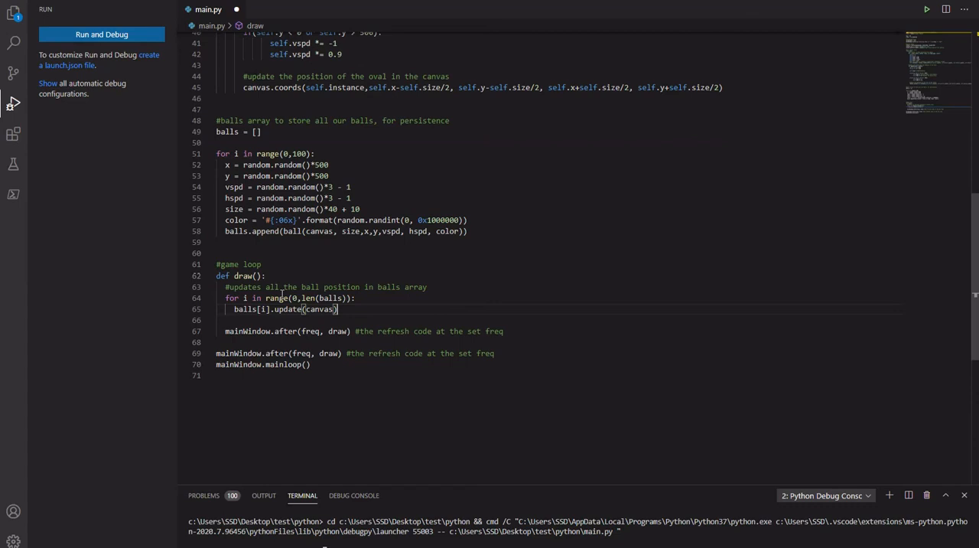
key(Backspace)
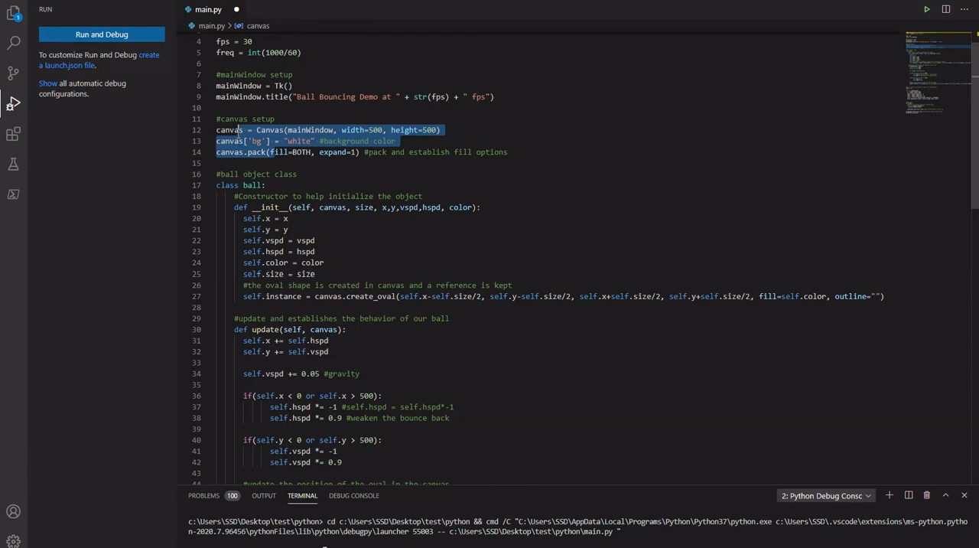
Add the '#tkinter mainloop' comment after the mainloop() call.
scroll(down, 3)
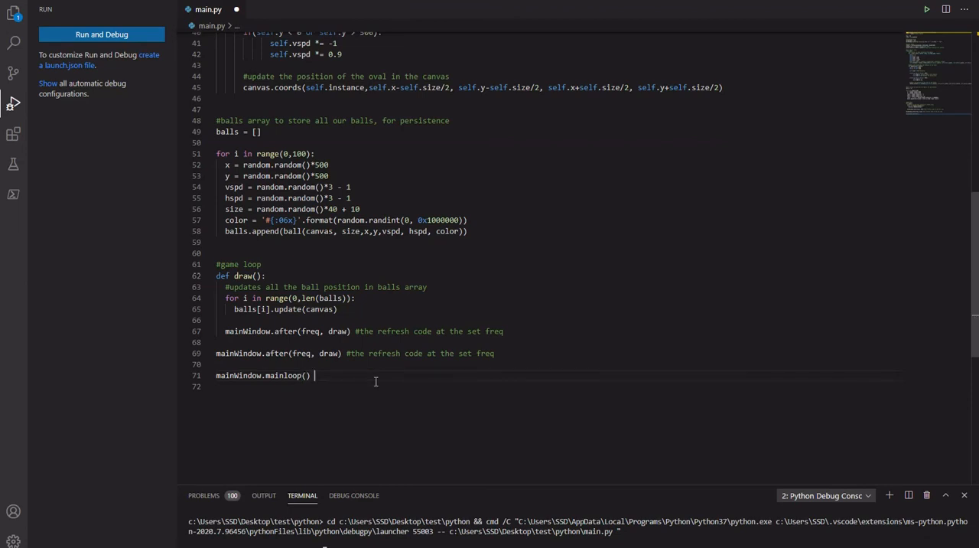
text(#tk)
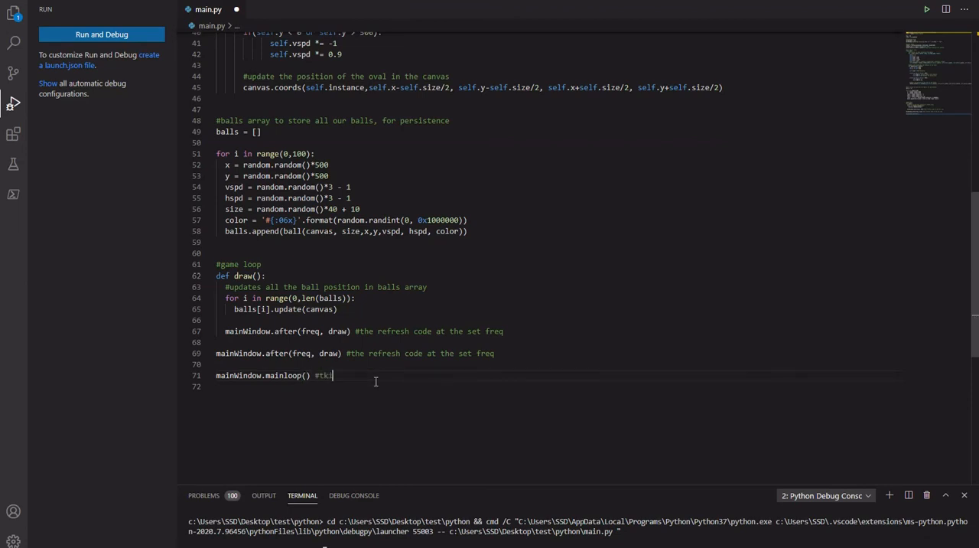
text(inter)
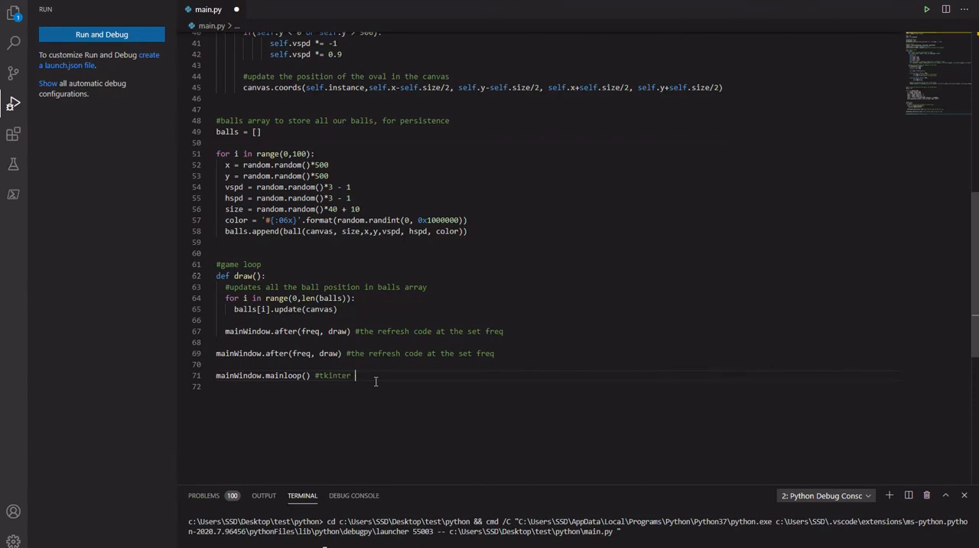
text(mainloops)
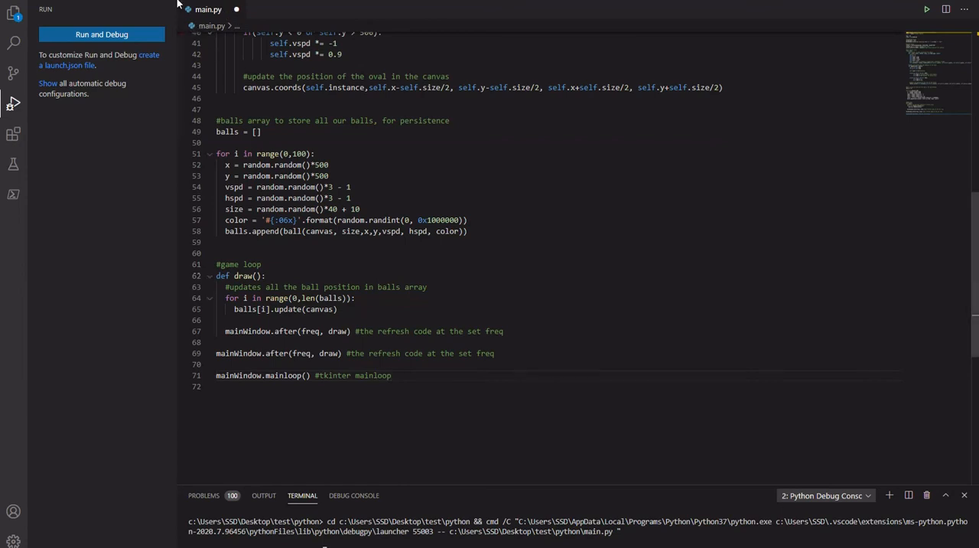
click(101, 33)
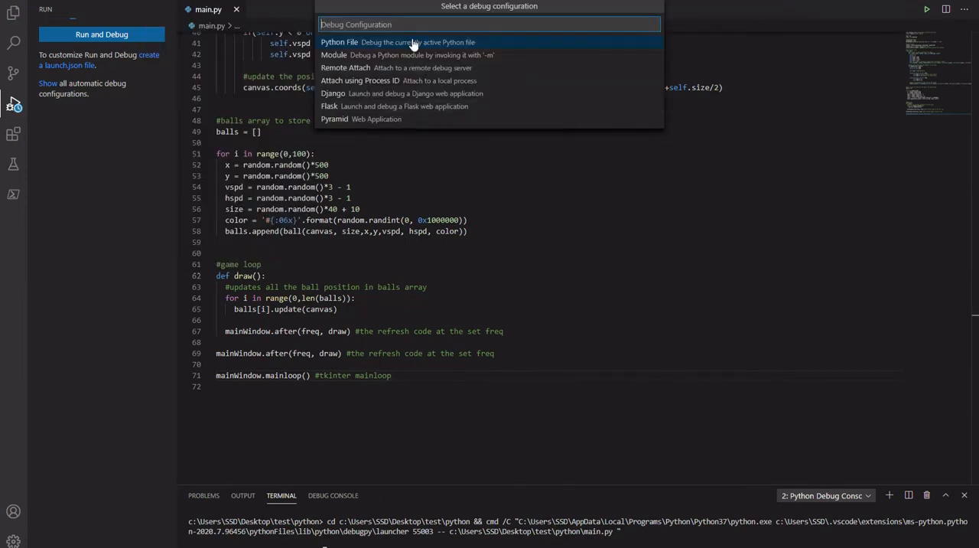
click(339, 42)
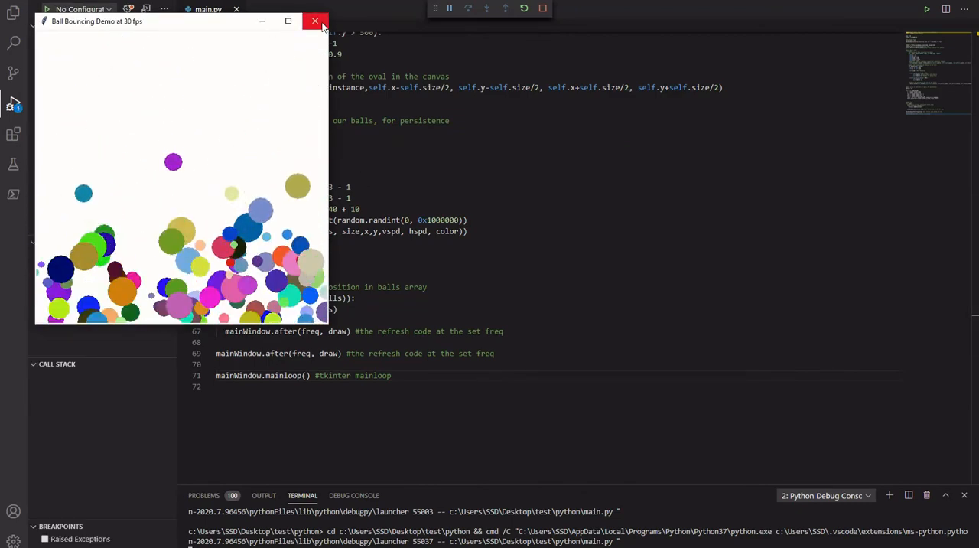
click(315, 22)
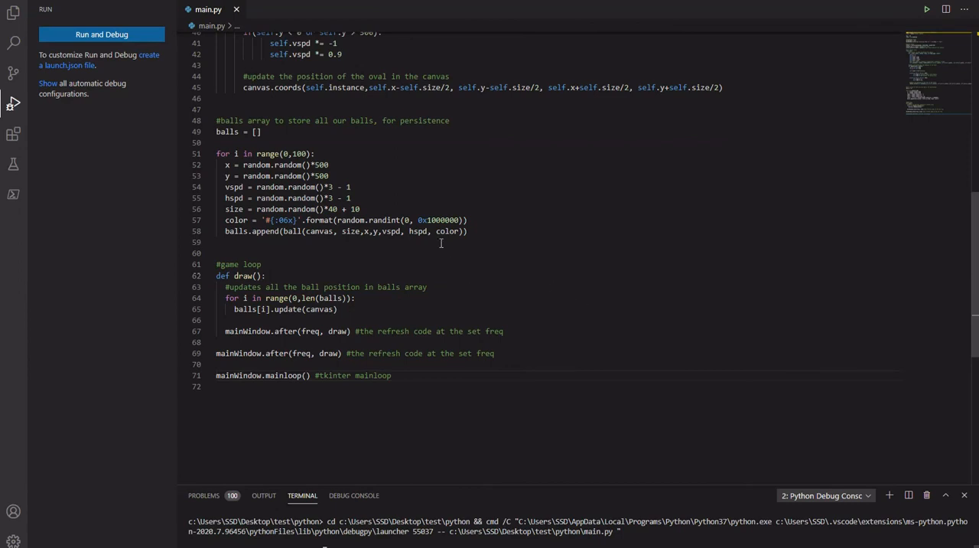
mouse_move(465, 254)
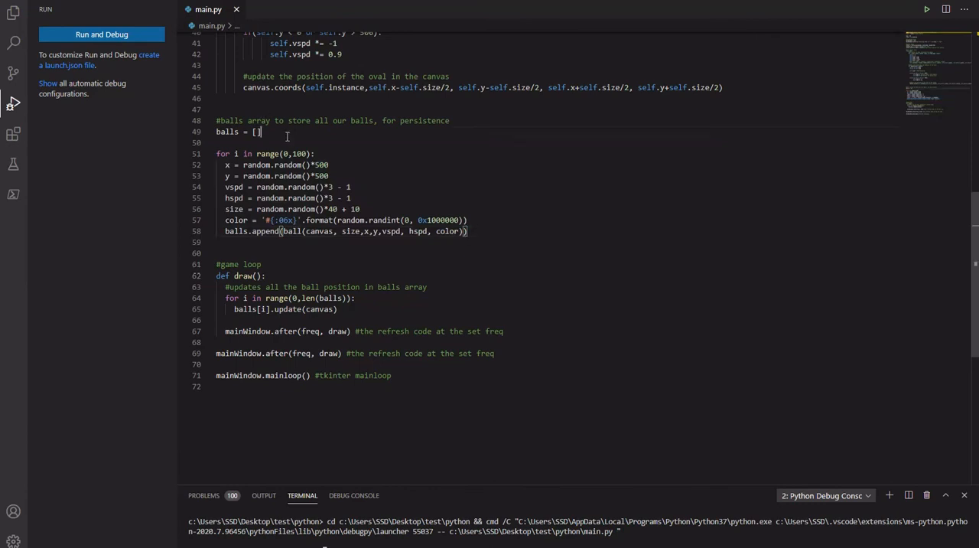
Add '#randomly set the inital value of the balls (x' above the ball-creation loop.
key(Enter)
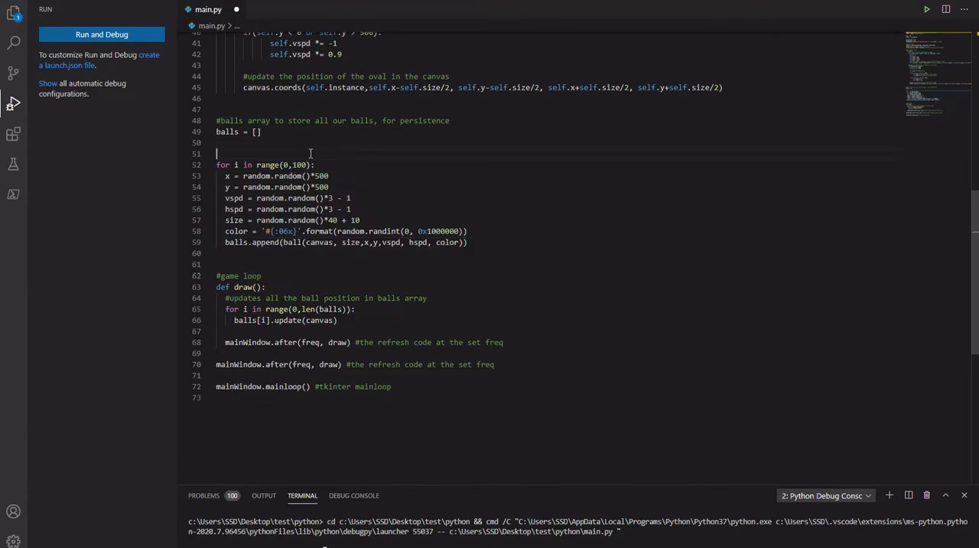
text(#randomly set the intial)
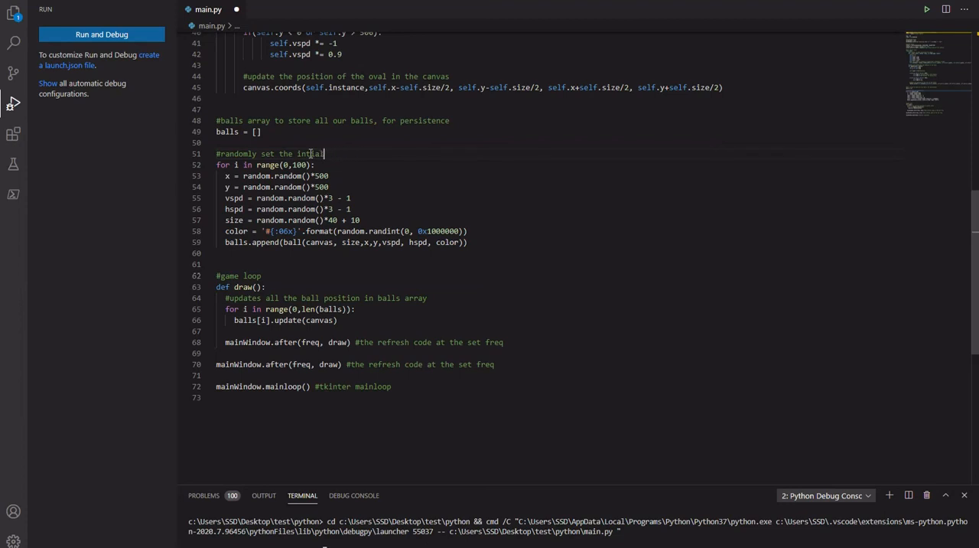
text(value of the)
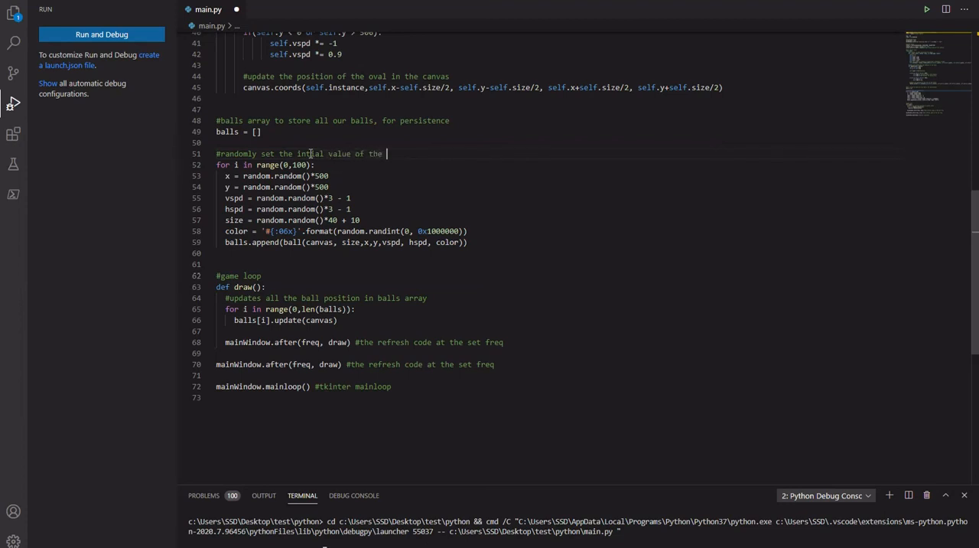
text(pos)
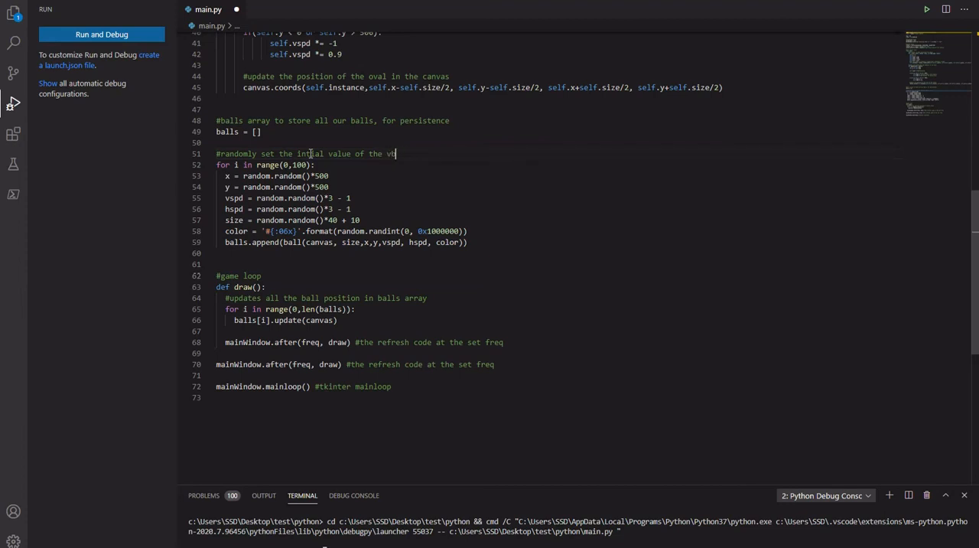
text(balls)
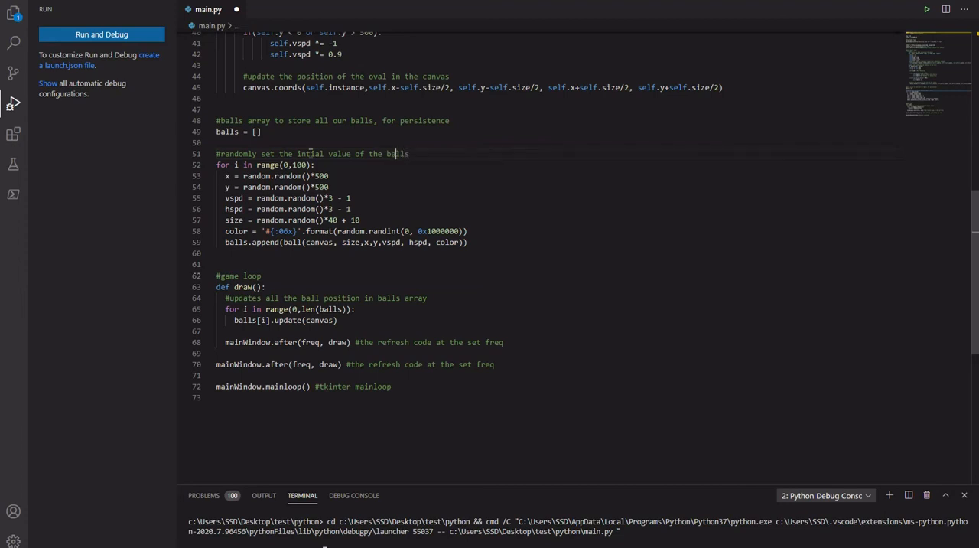
double_click(395, 153)
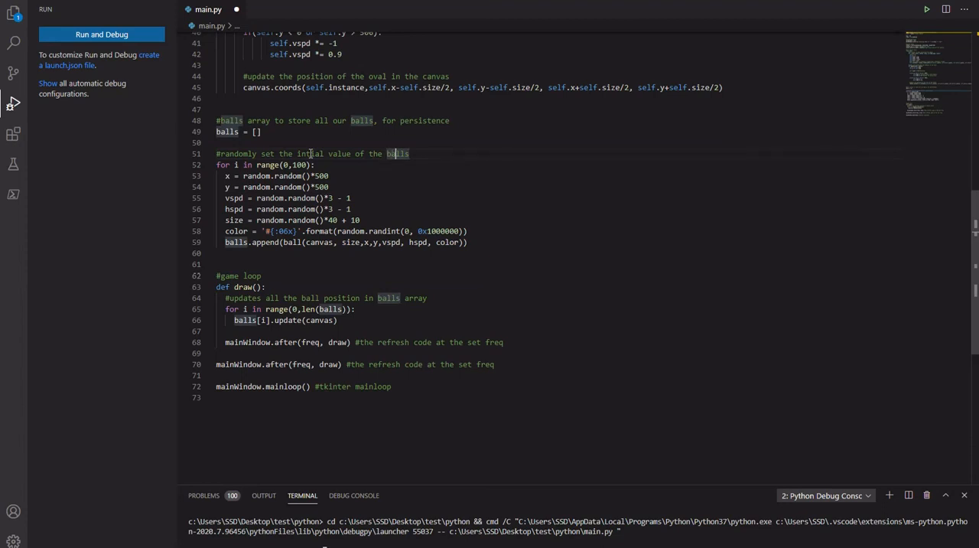
text((x)
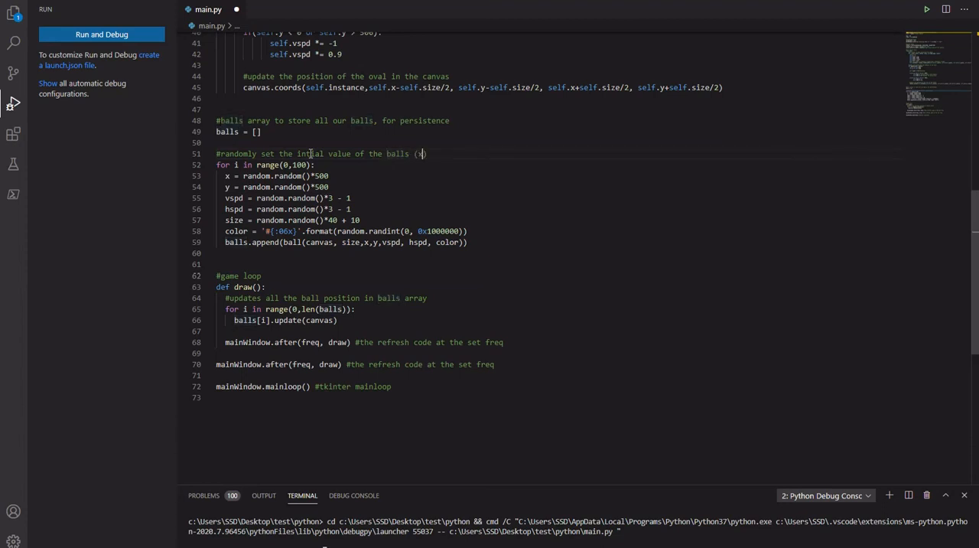